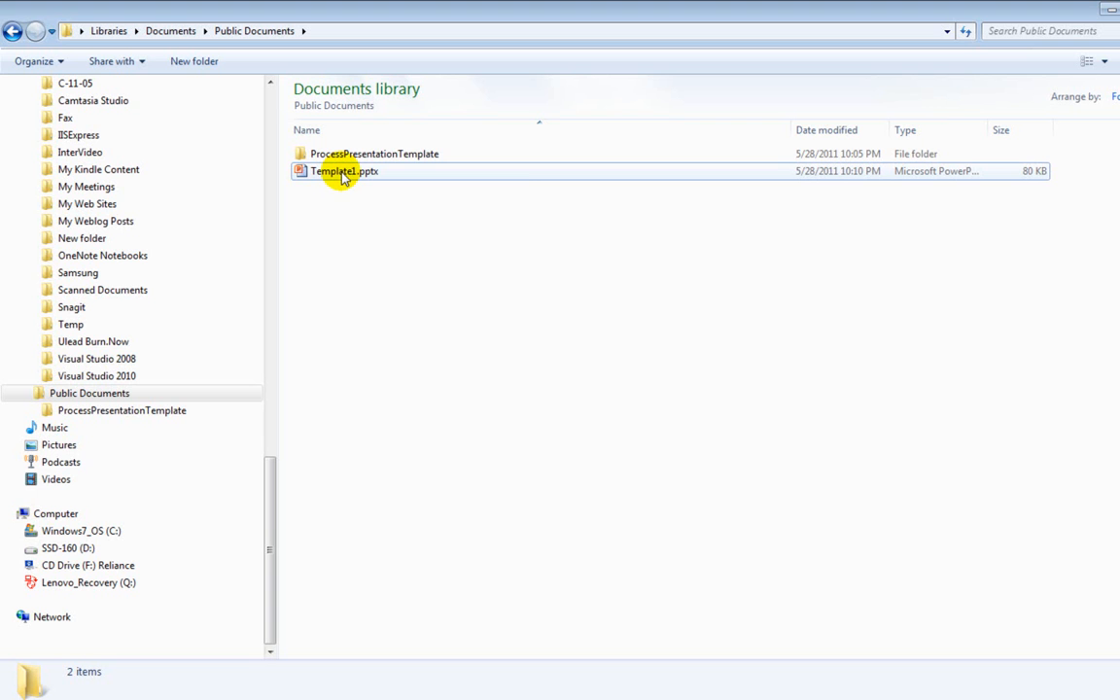
Open Template1.pptx in the Open XML Package Editor and expand its ppt and slides parts.
double_click(342, 171)
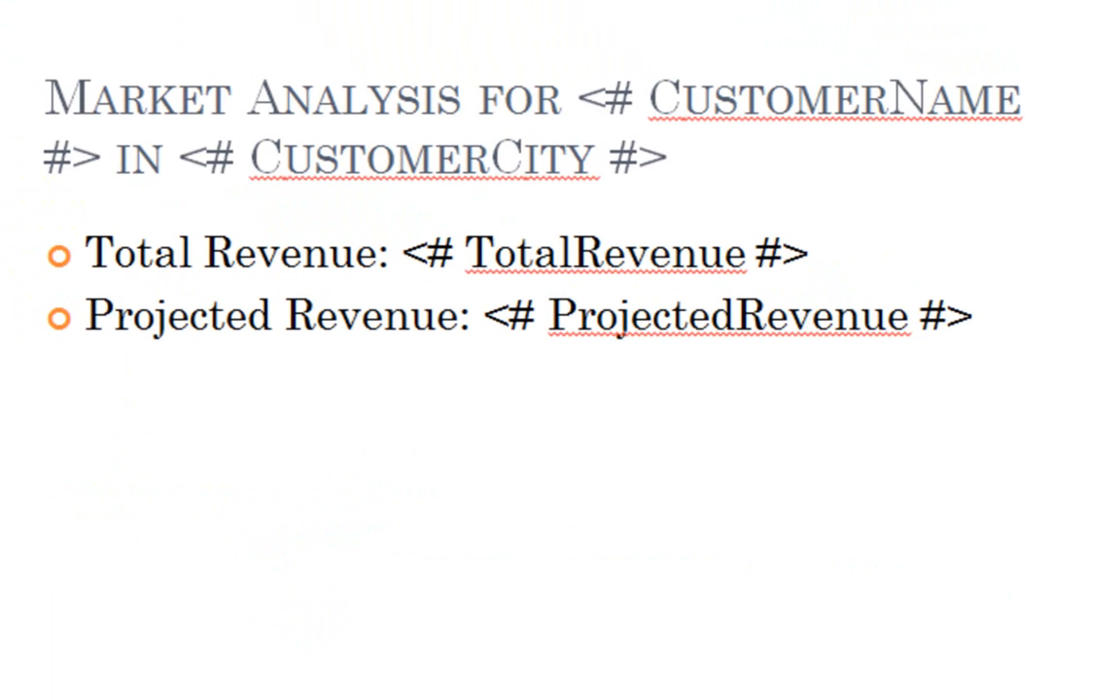
click(570, 97)
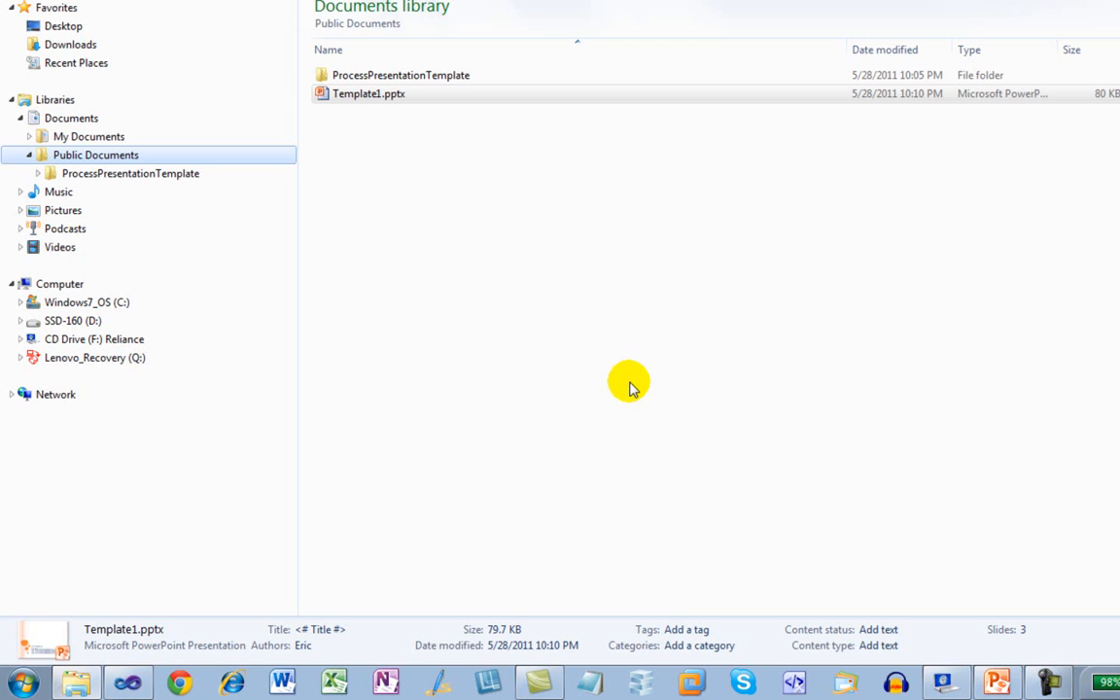
mouse_move(389, 184)
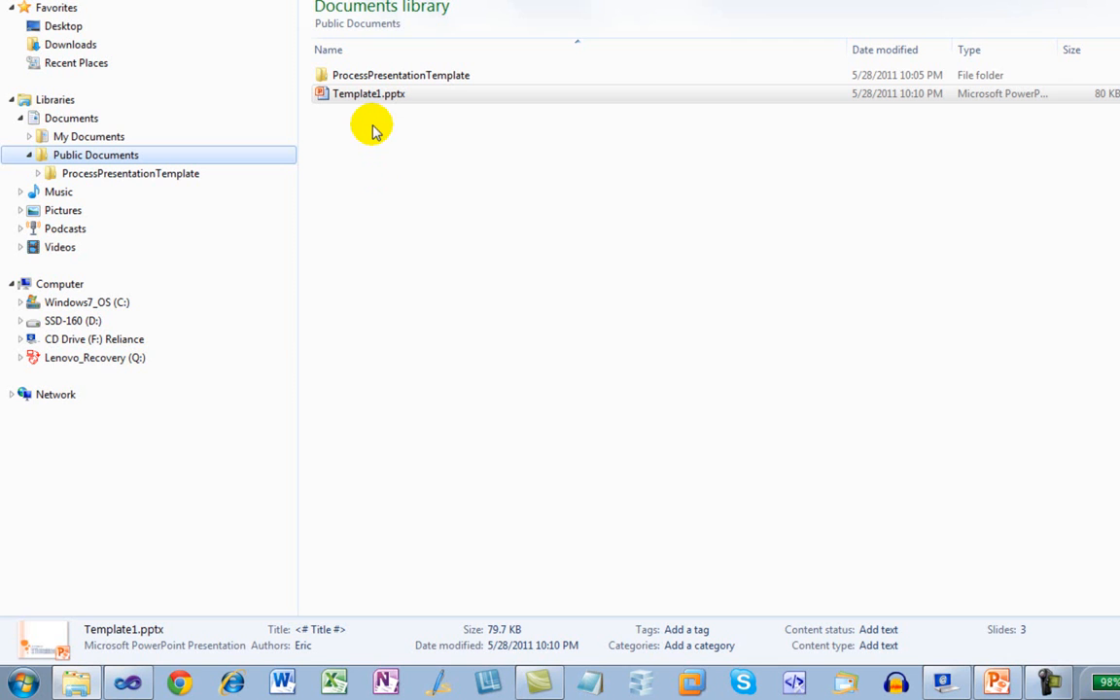
mouse_move(377, 124)
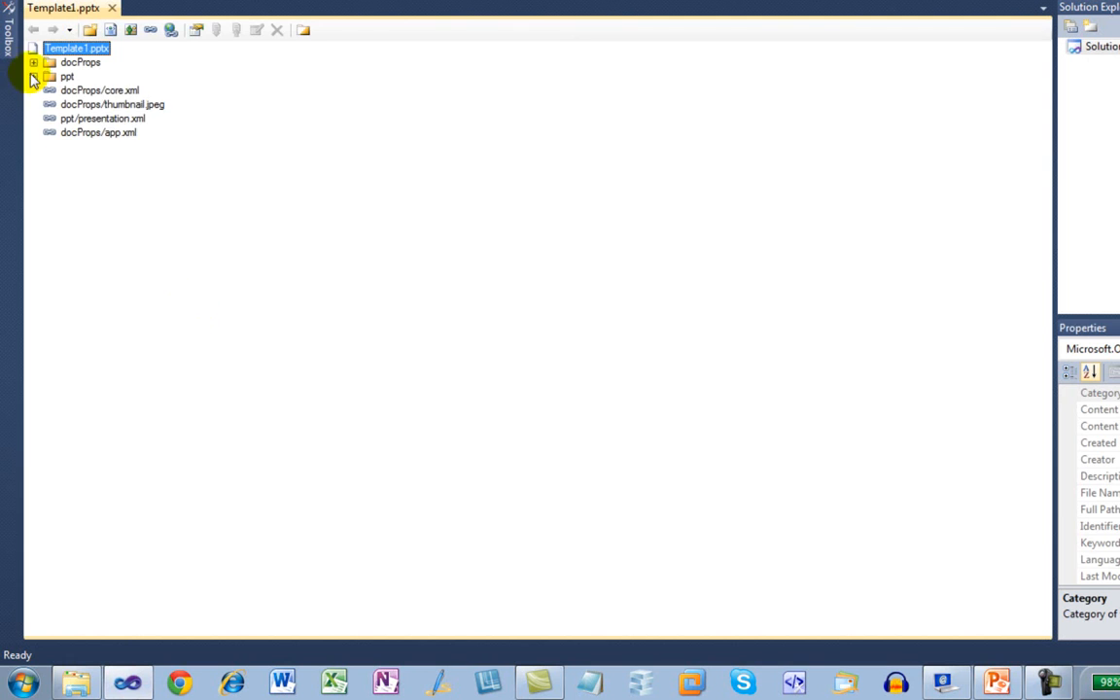
click(33, 76)
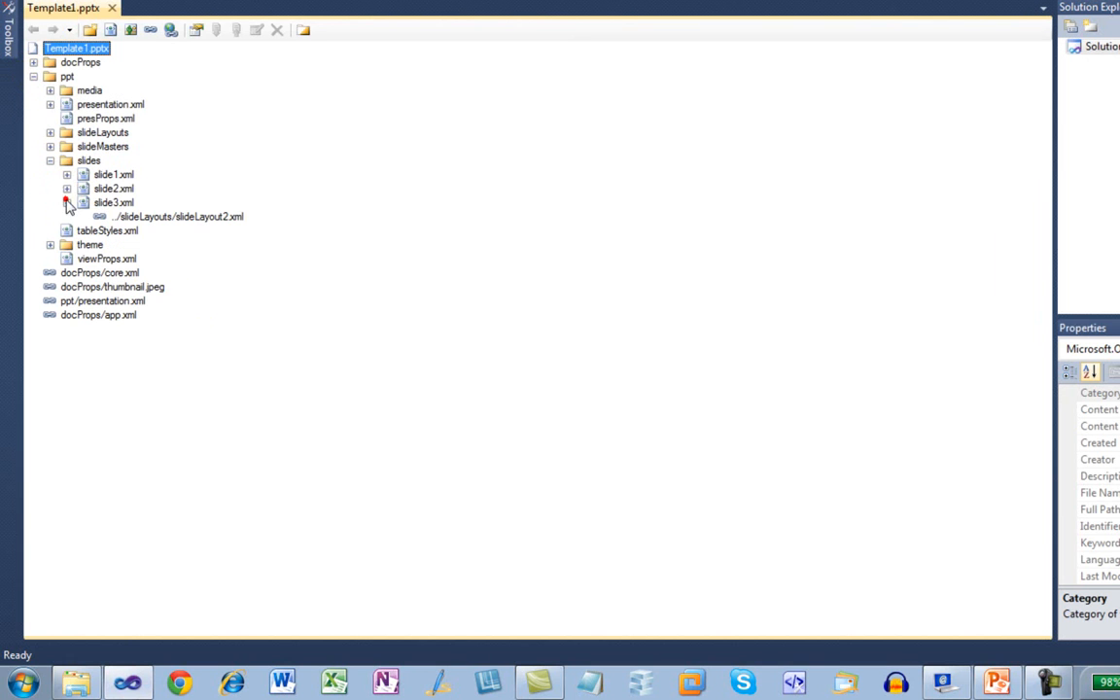
Open slide3.xml and highlight the AccountRep tag split across text runs.
right_click(113, 203)
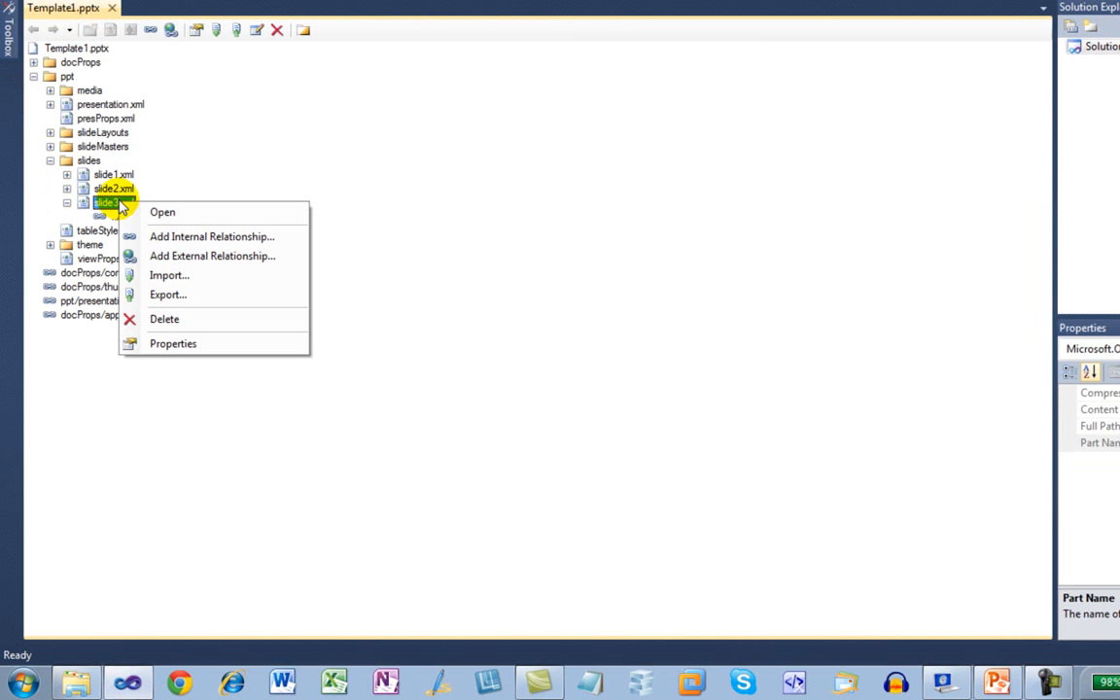
mouse_move(163, 212)
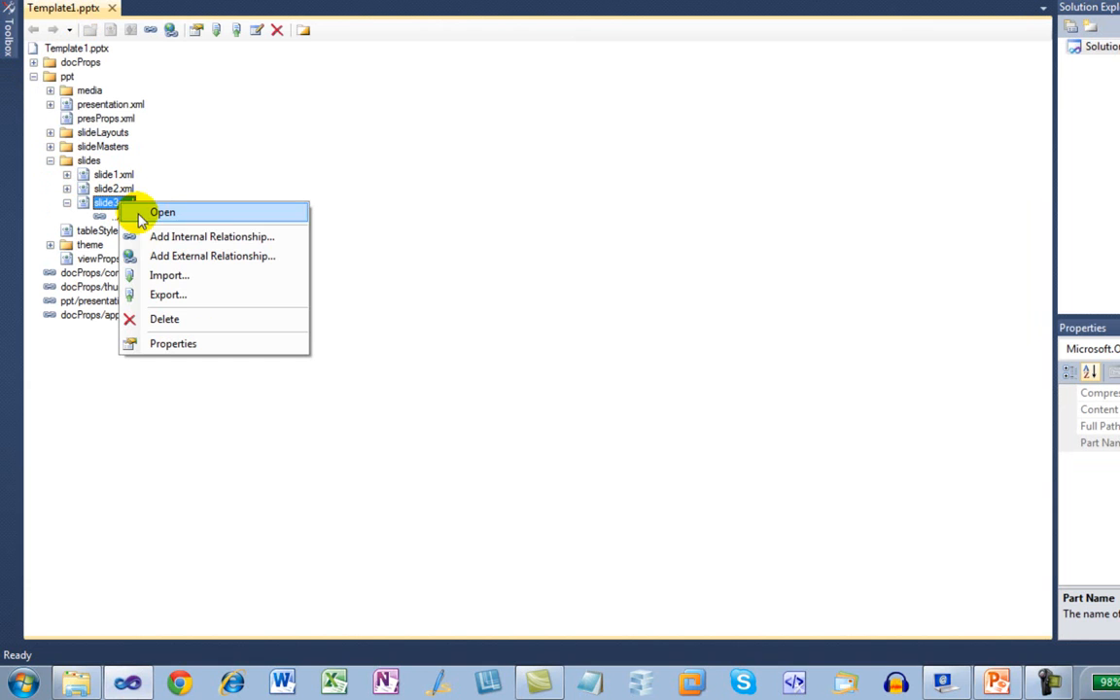
click(163, 212)
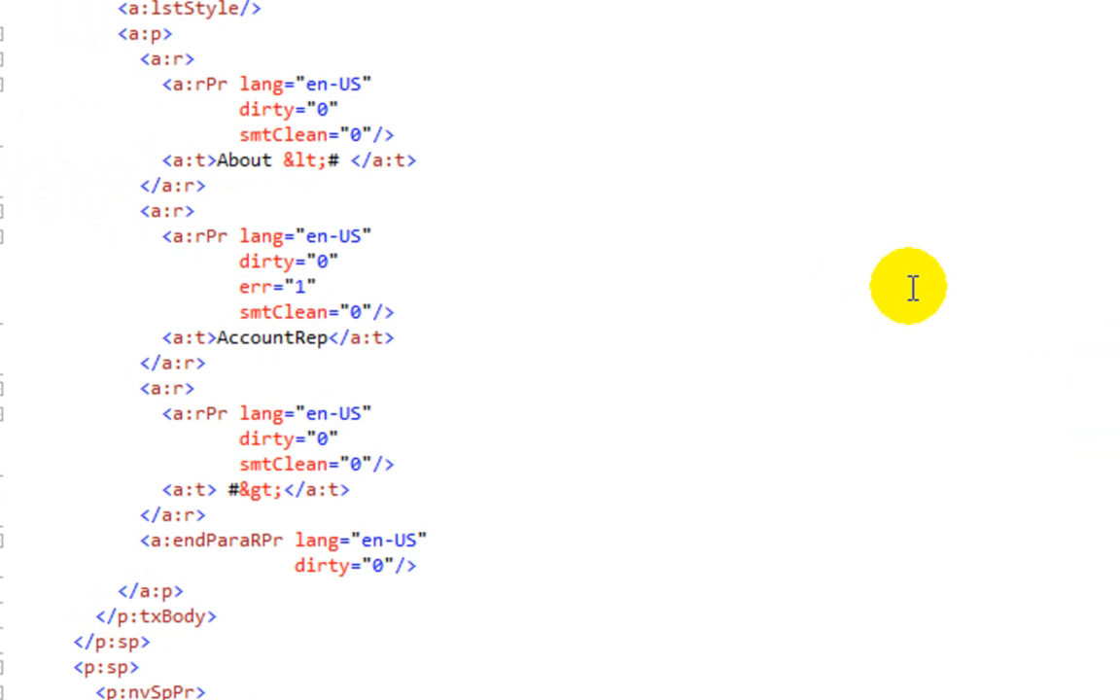
drag(112, 30, 457, 214)
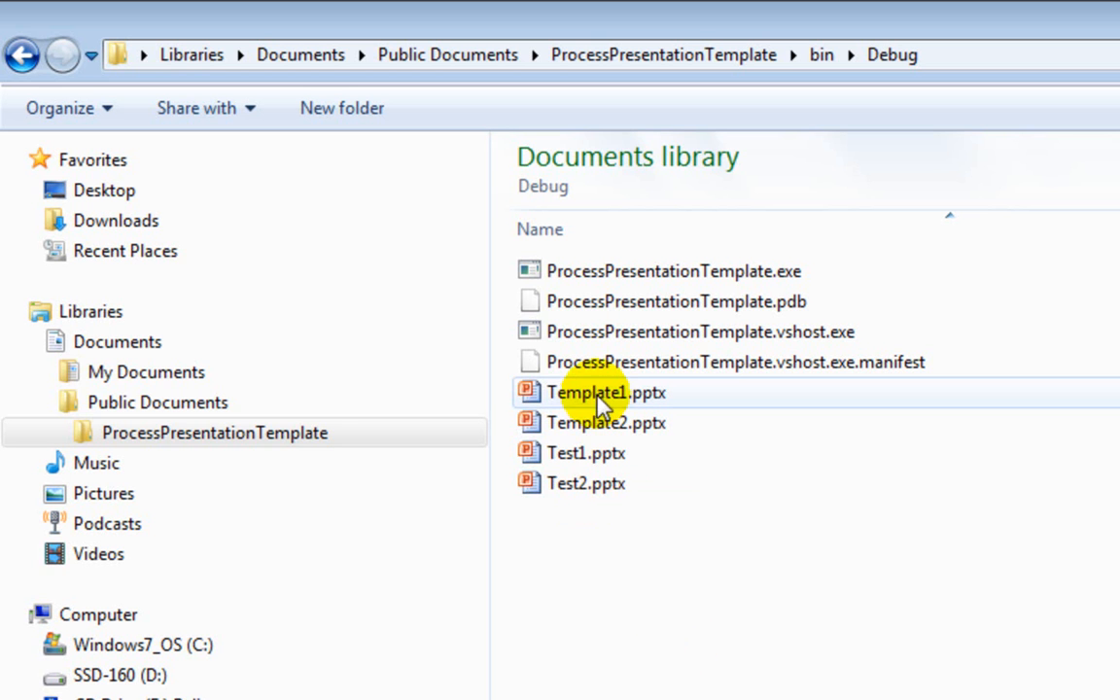
Open Template1.pptx from the project's bin\Debug folder.
double_click(594, 393)
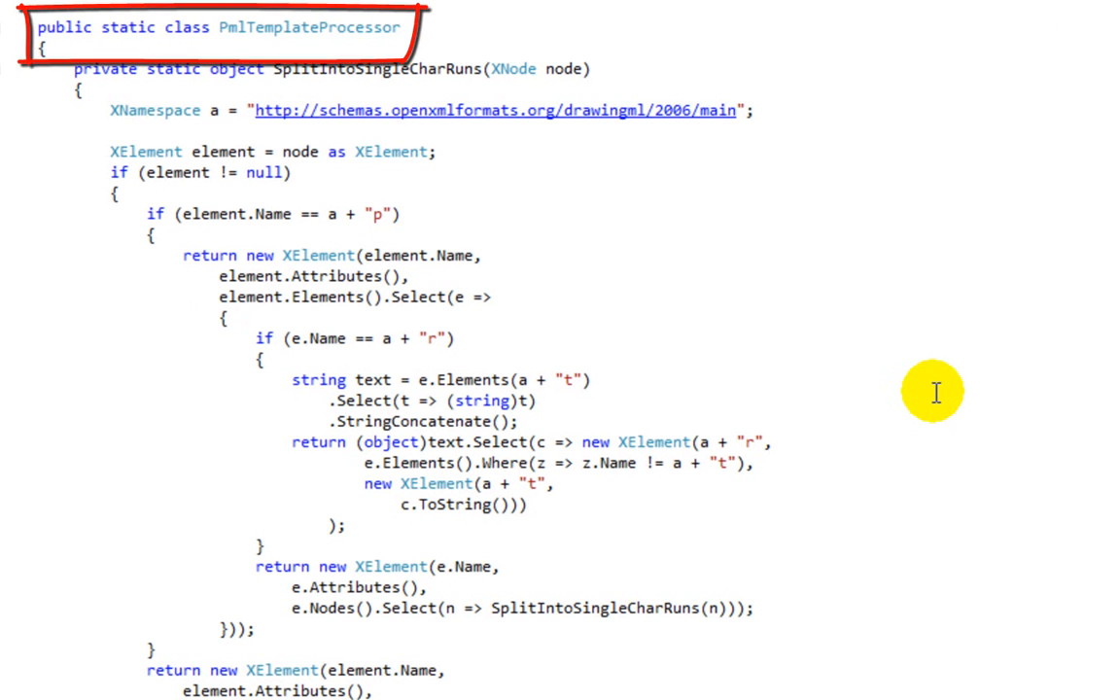
Scroll PmlTemplateProcessor to the ProcessPmlTemplate method and highlight its slide loop.
scroll(down, 3)
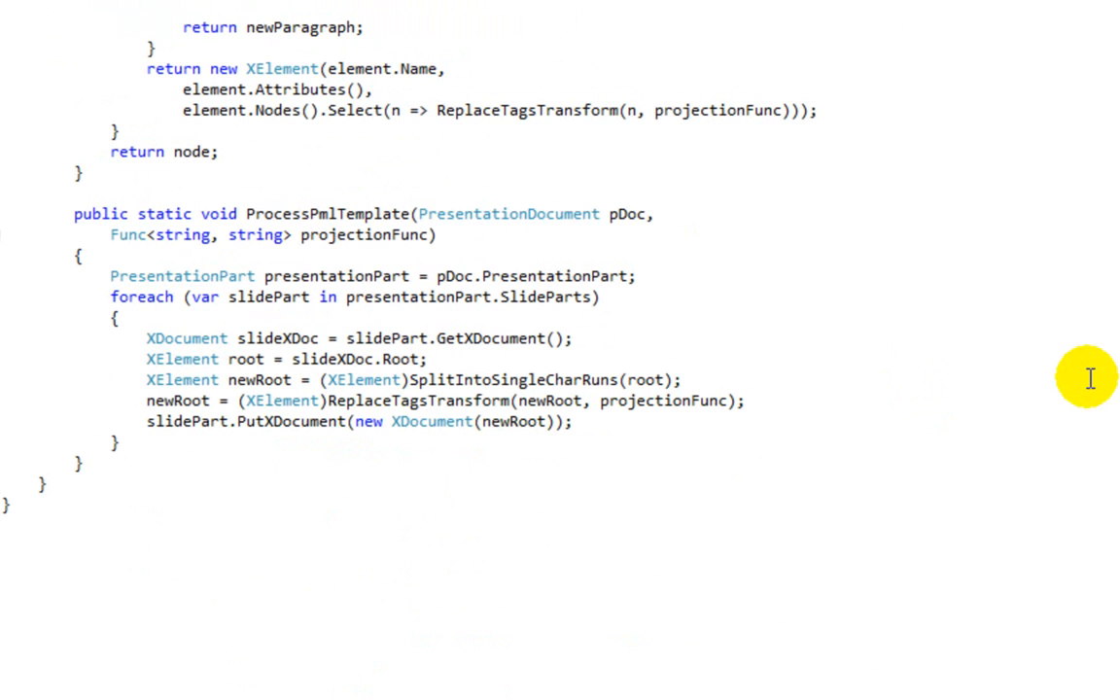
drag(48, 185, 681, 257)
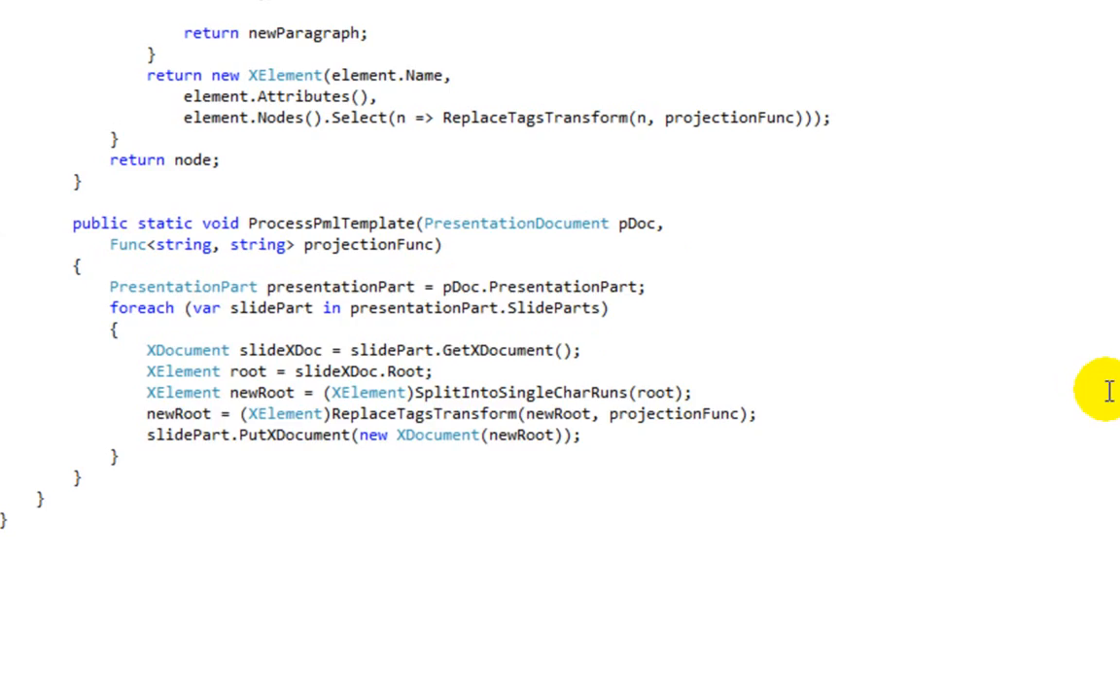
scroll(down, 3)
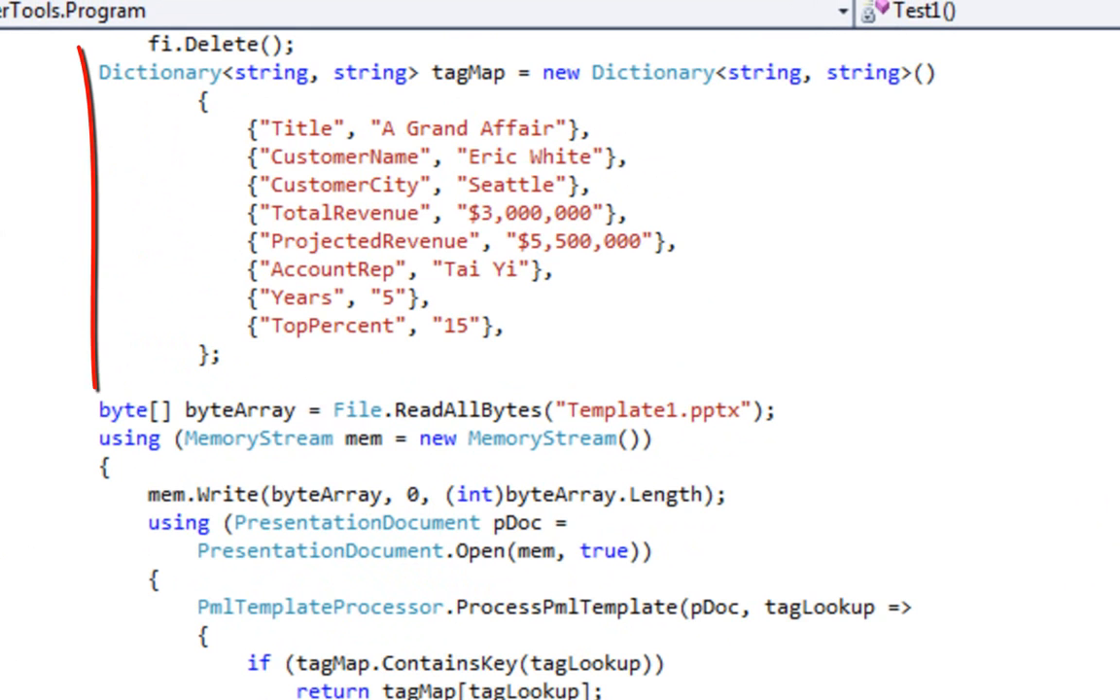
Highlight the tagMap dictionary, the ProcessPmlTemplate call, and the FileStream writing Test1.pptx.
drag(87, 54, 933, 385)
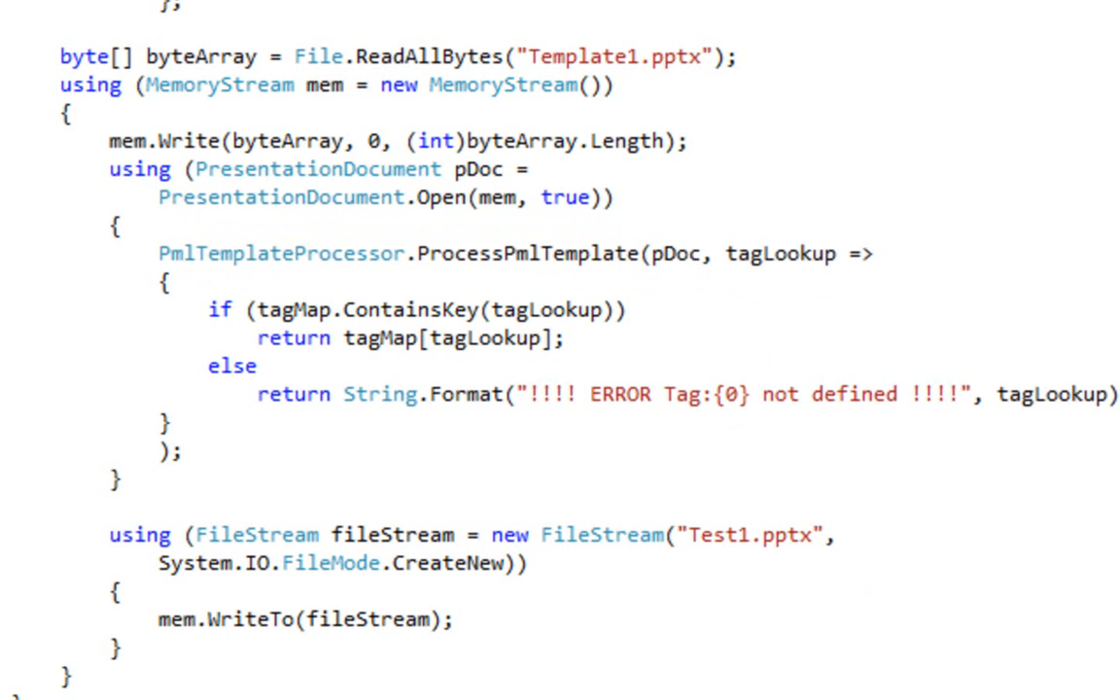
drag(229, 296, 642, 334)
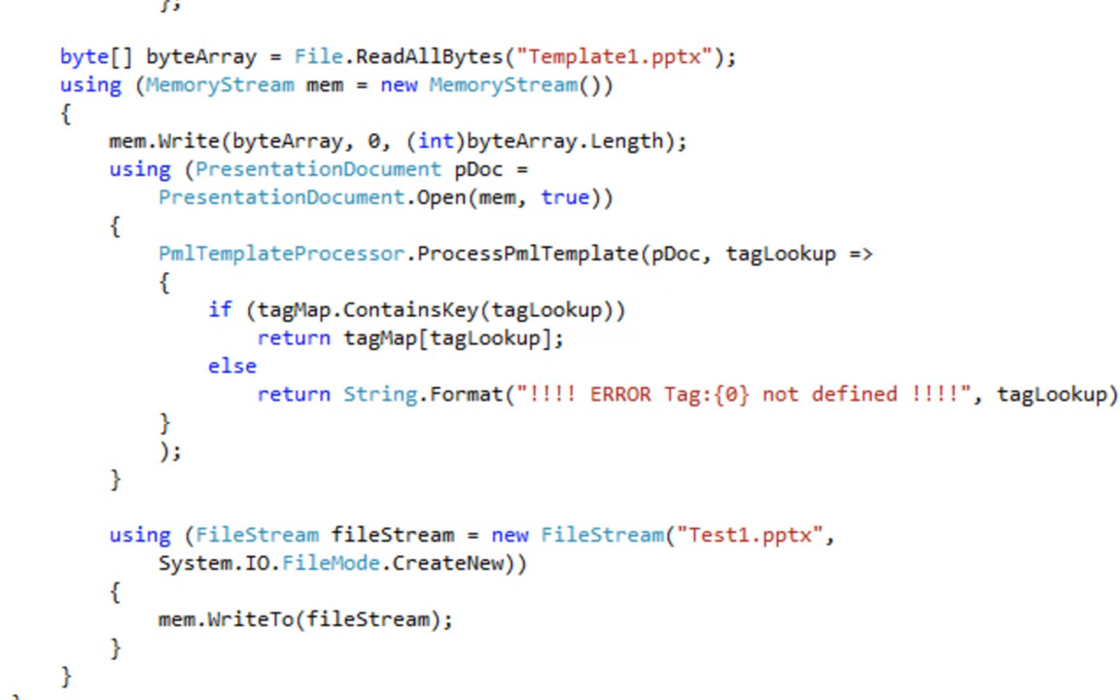
drag(229, 311, 583, 366)
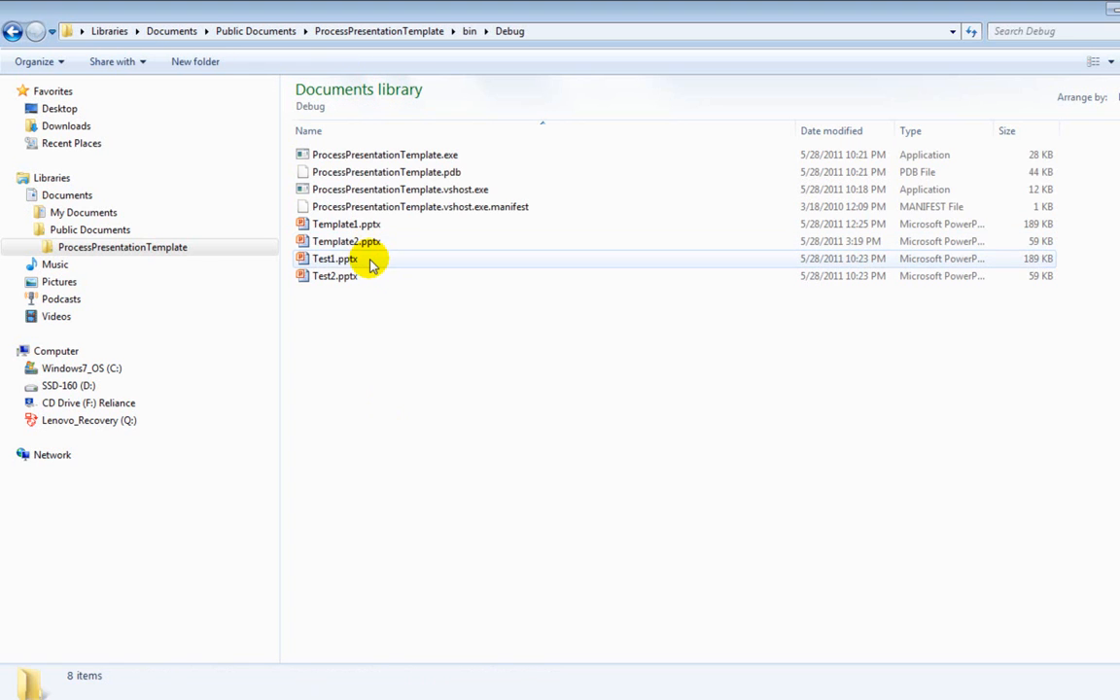
double_click(334, 257)
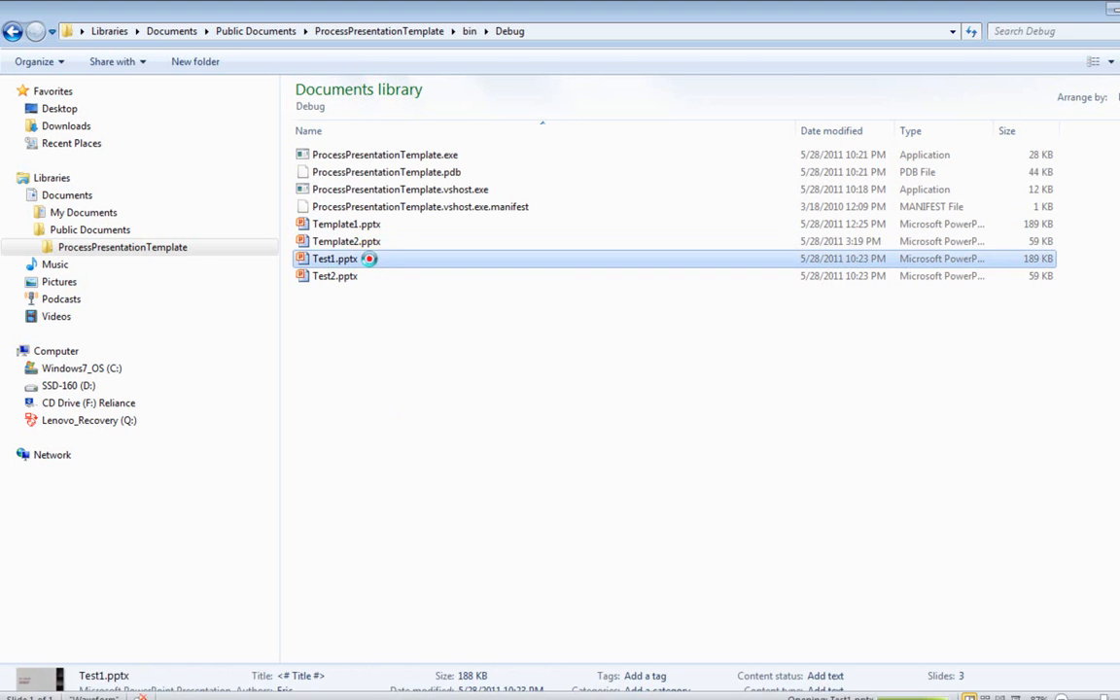
double_click(334, 257)
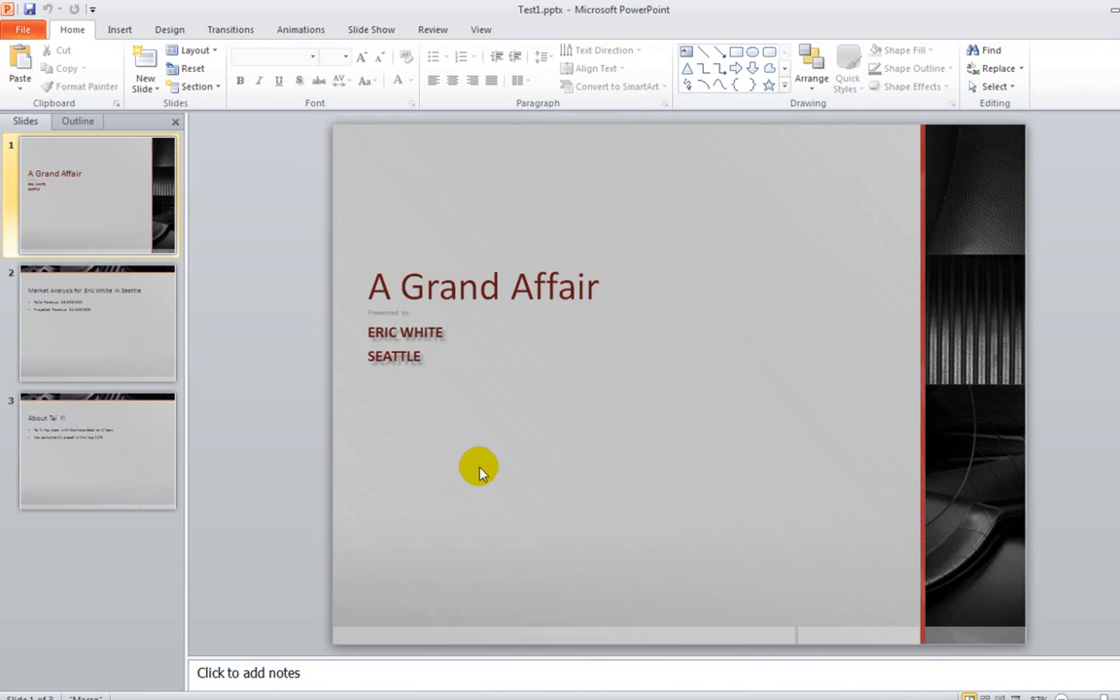
mouse_move(476, 461)
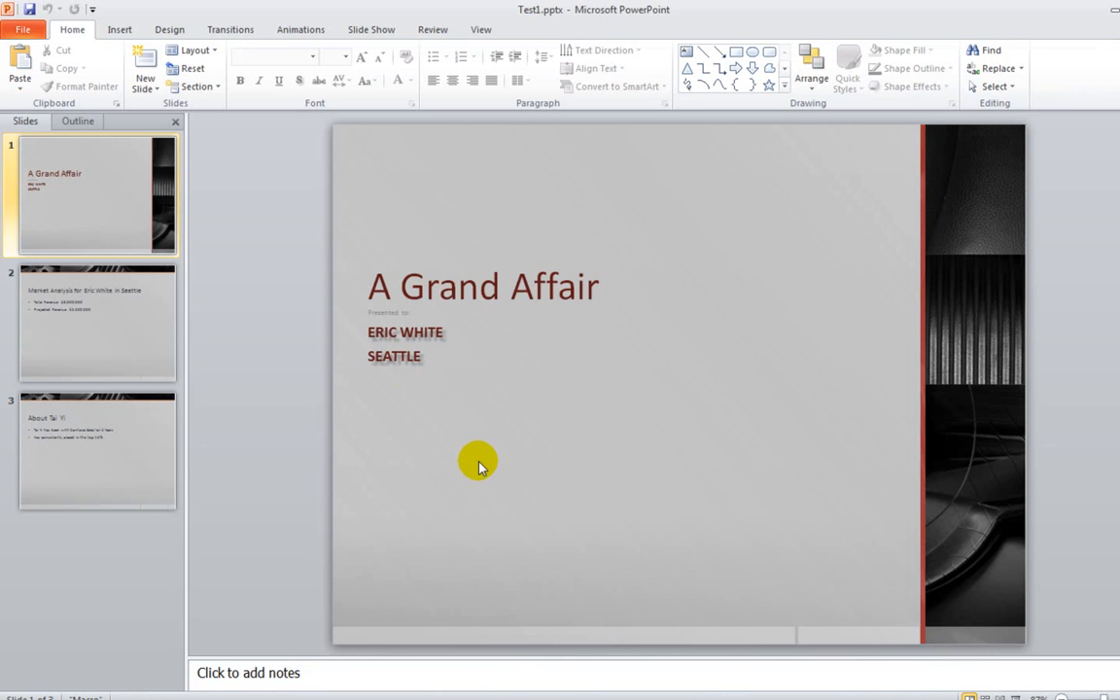
click(97, 323)
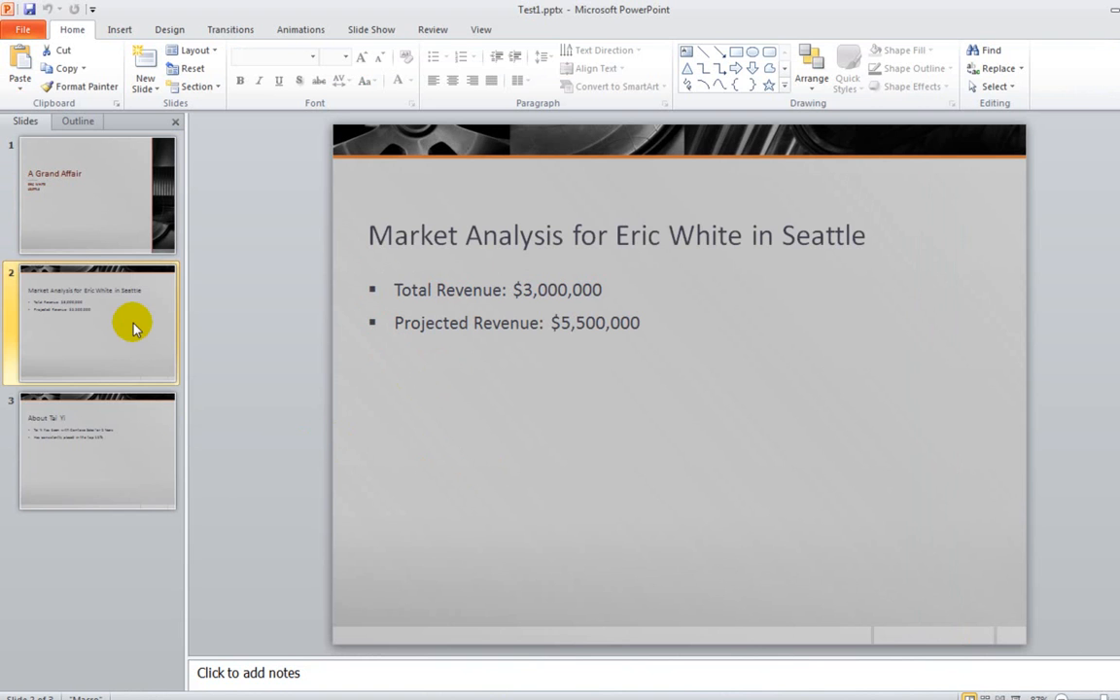
click(97, 450)
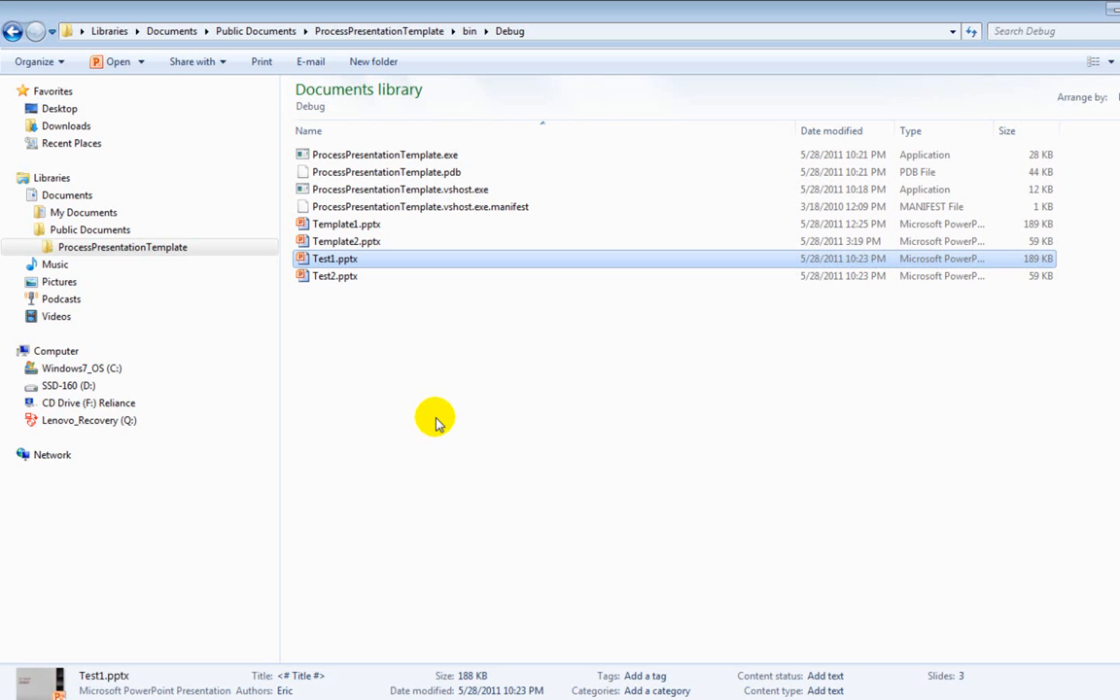
mouse_move(440, 420)
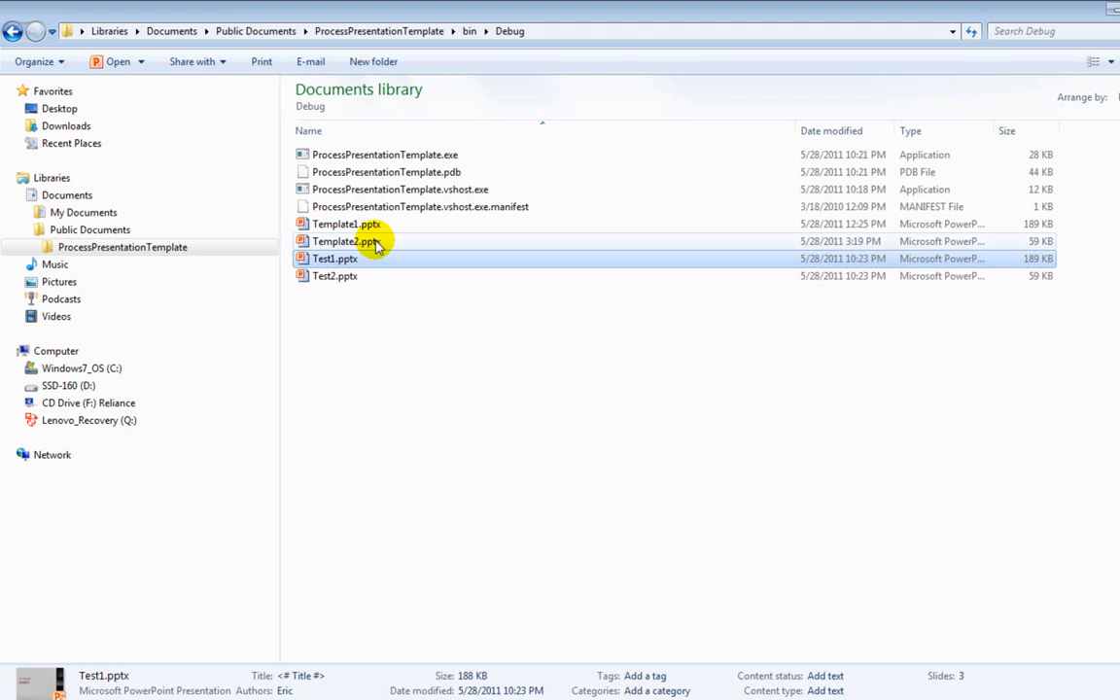
double_click(339, 241)
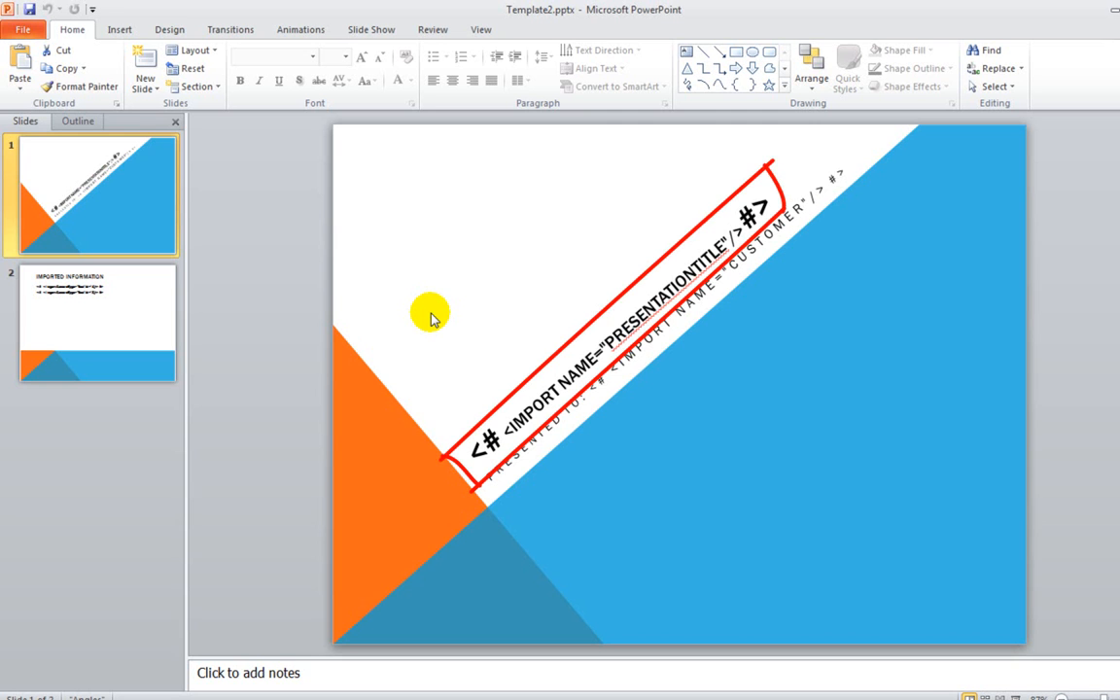
click(431, 319)
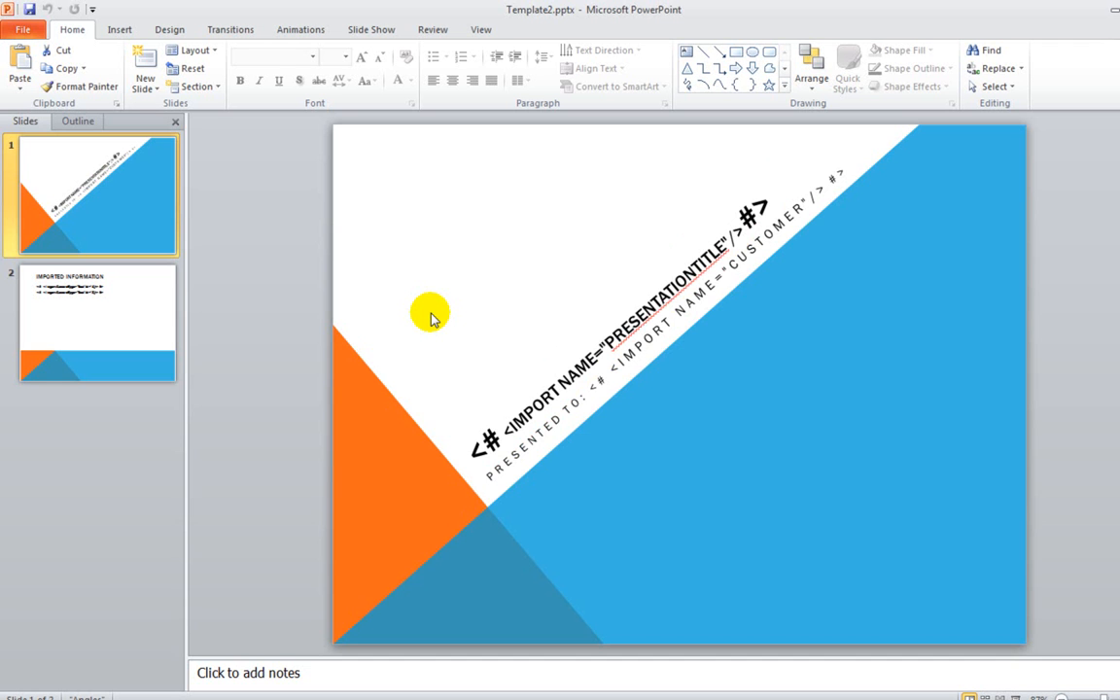
click(97, 320)
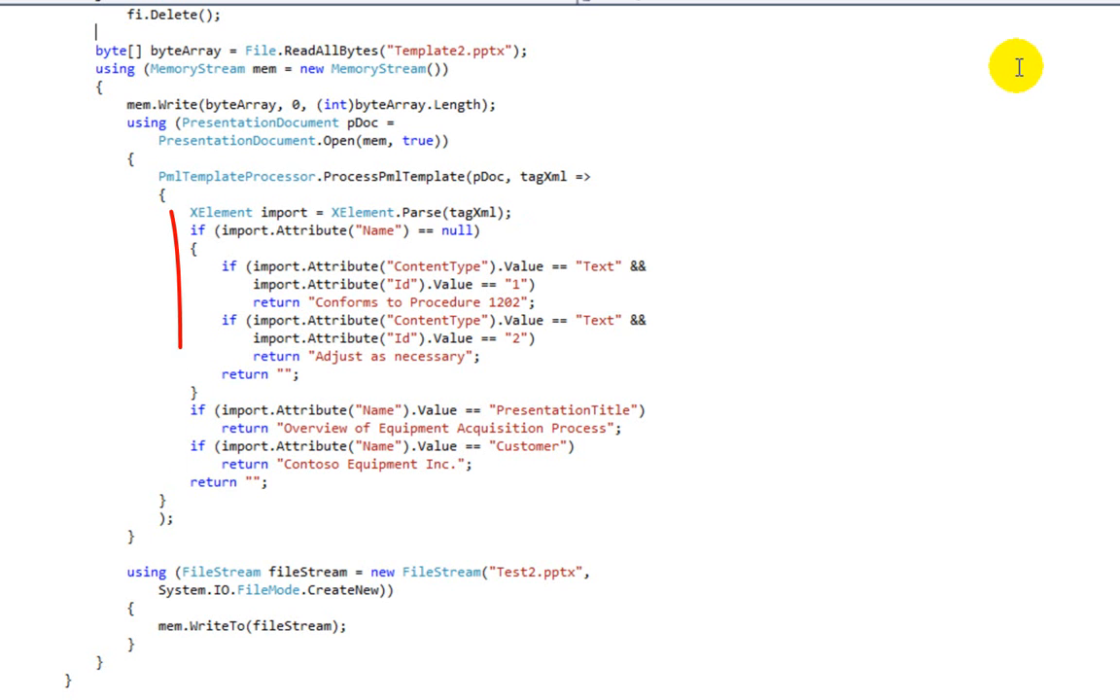
Highlight the ProcessPmlTemplate lambda returning tag values and the FileStream writing Test2.pptx.
drag(175, 218, 684, 498)
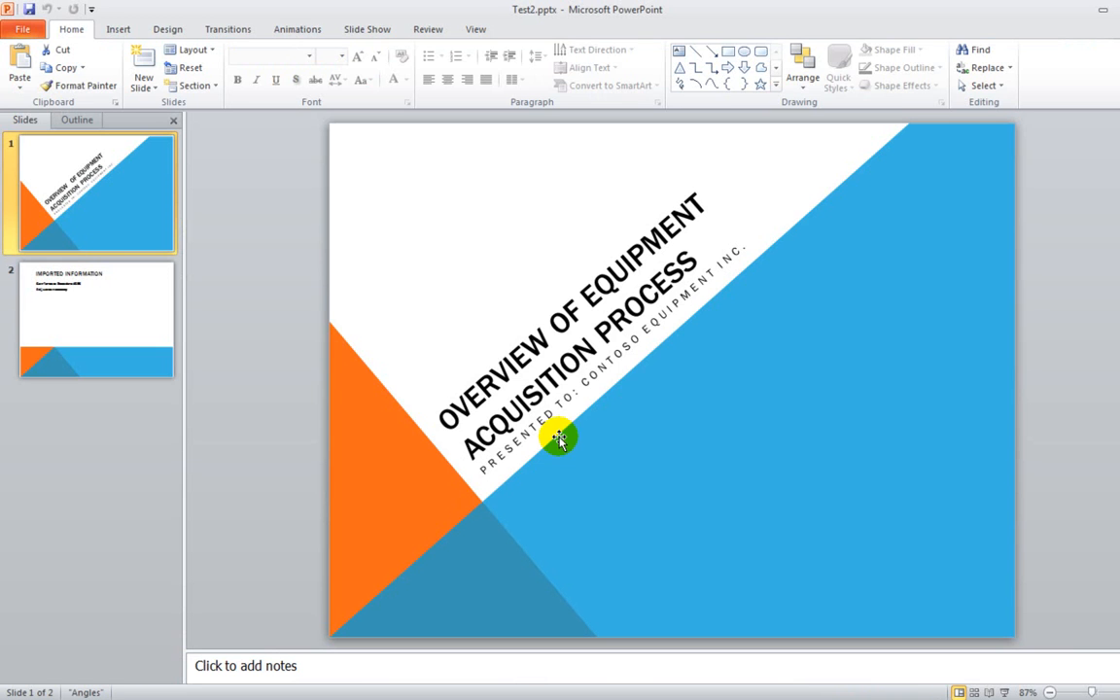
mouse_move(848, 498)
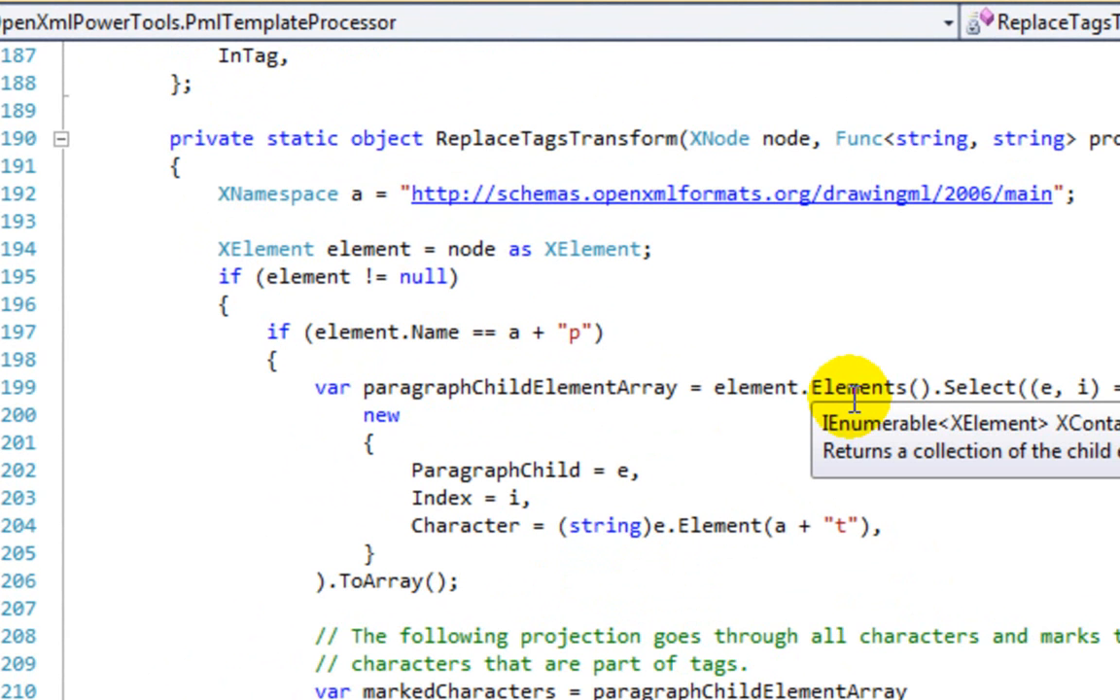
Add Console.WriteLine(element.ToStringAlignAttributes()); and Environment.Exit(0); to the paragraph branch of ReplaceTagsTransform.
text(Console.WriteLine();)
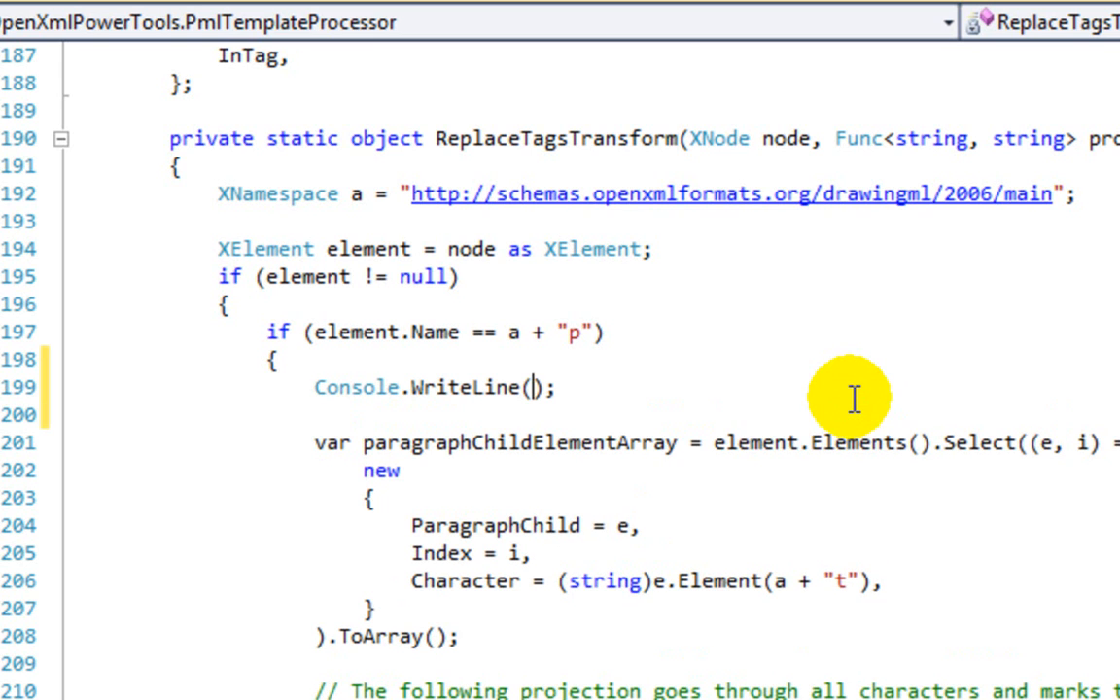
text(element.ToStringAlignAttributes()
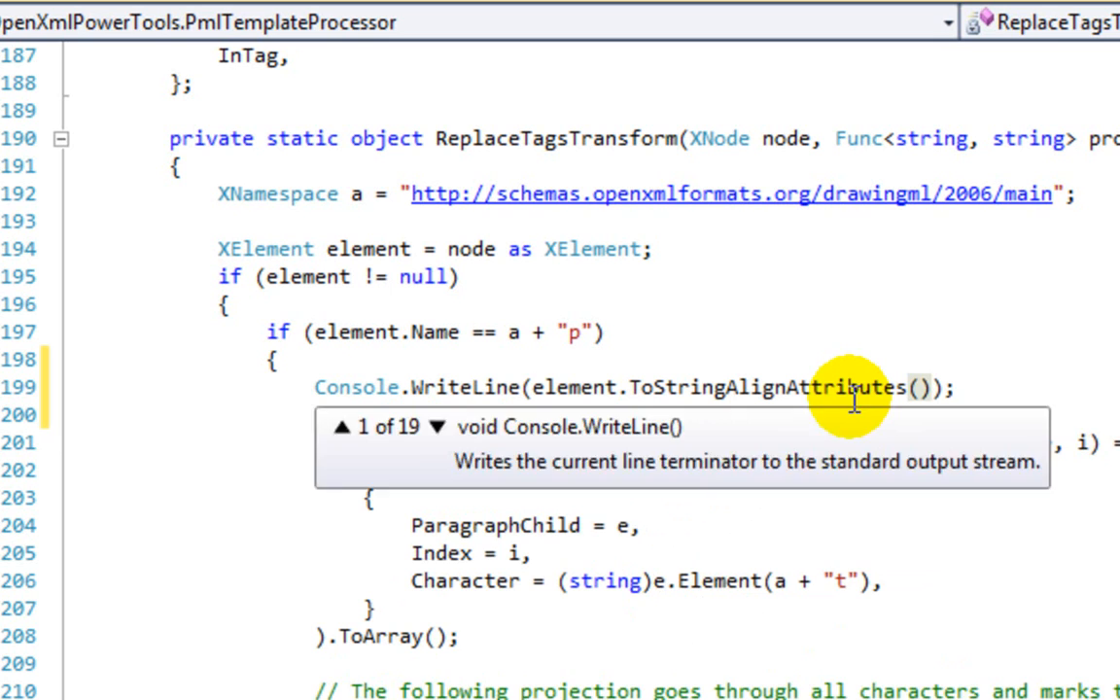
text(Environment.Exit(0);)
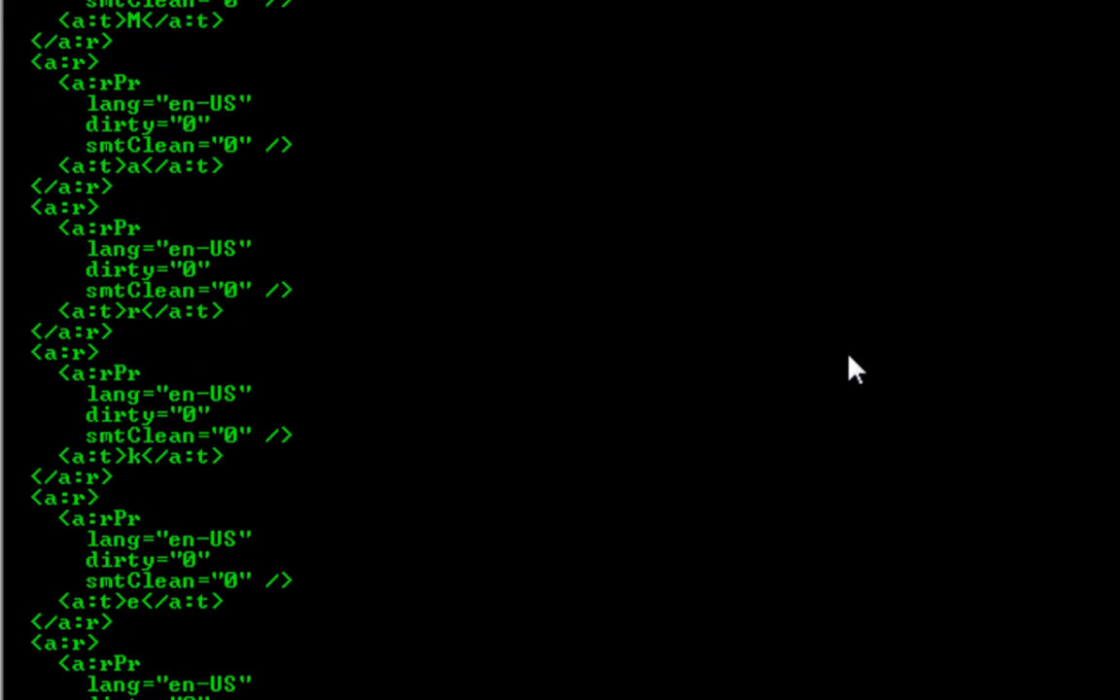
mouse_move(796, 381)
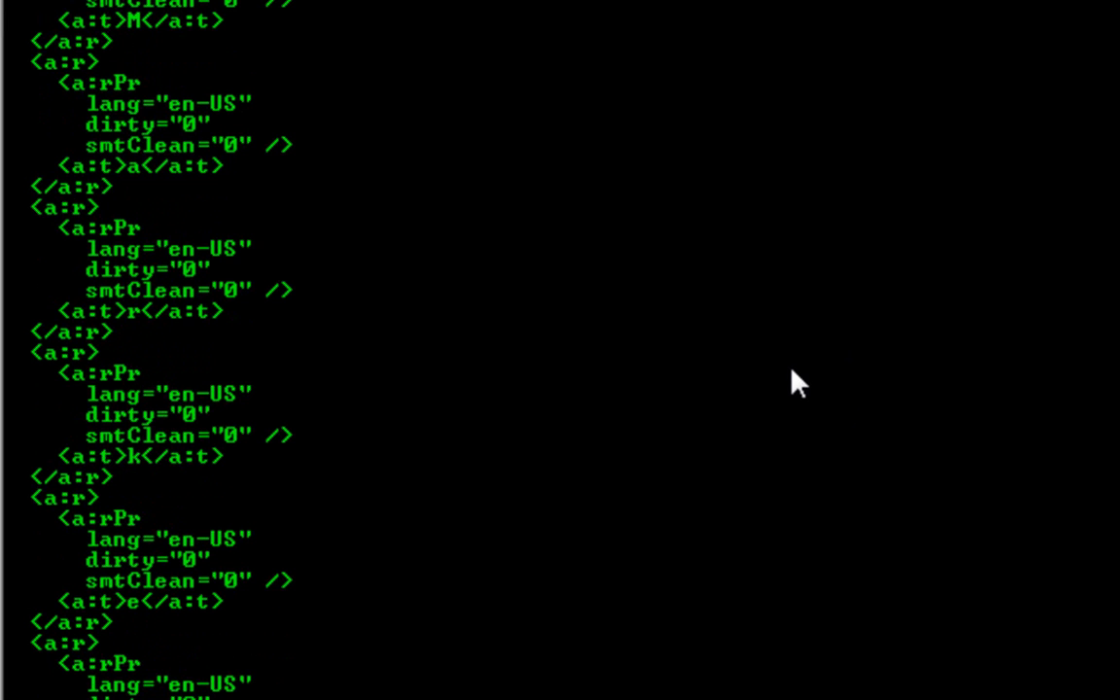
Scroll through the console output showing paragraph XML with each character in its own run.
scroll(down, 3)
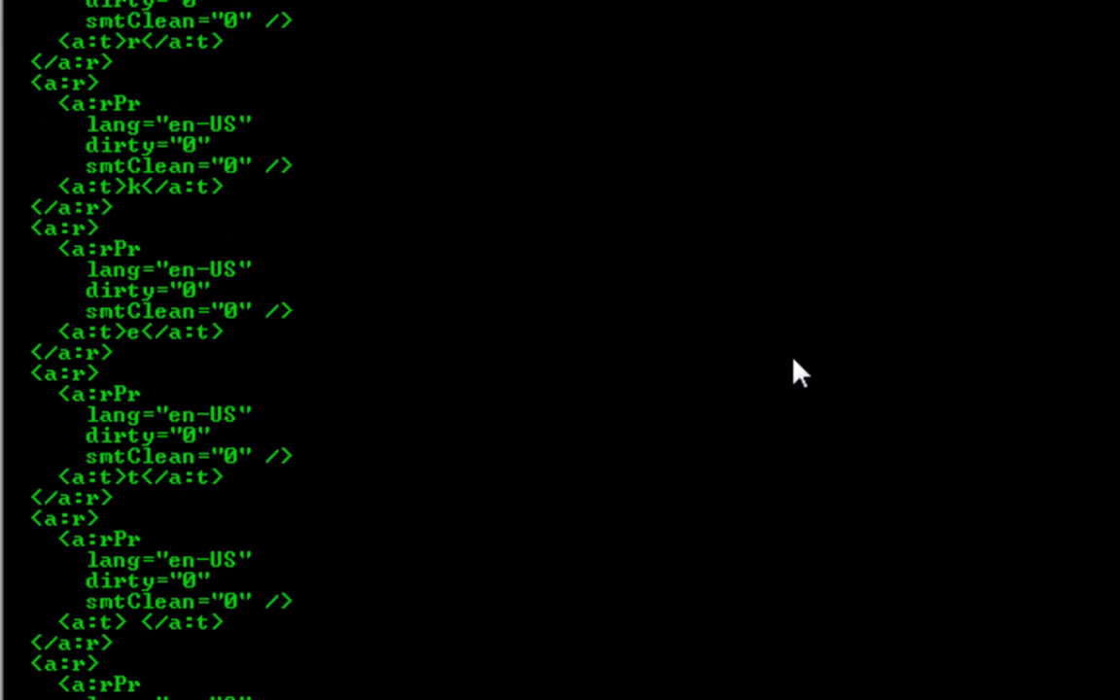
scroll(down, 3)
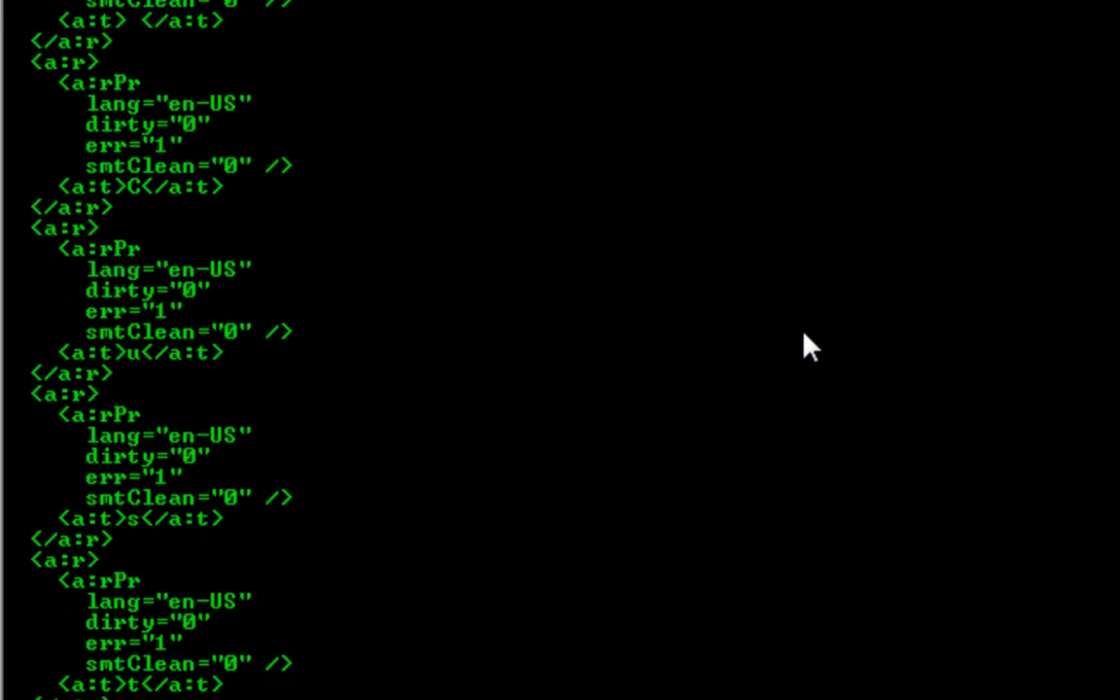
scroll(down, 3)
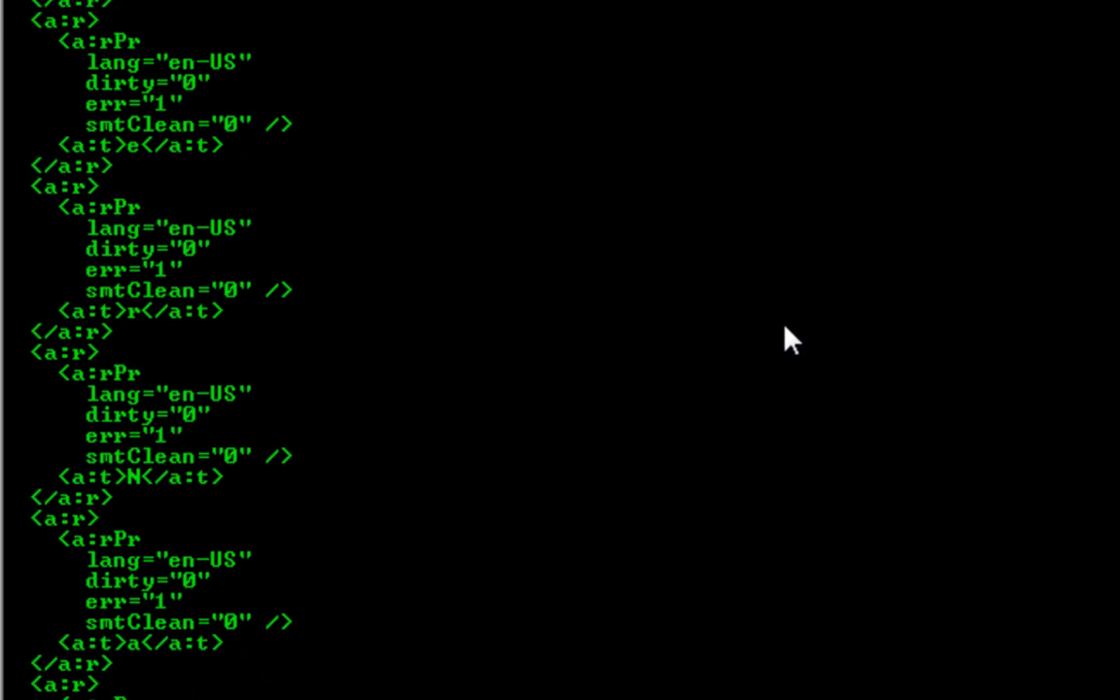
scroll(down, 3)
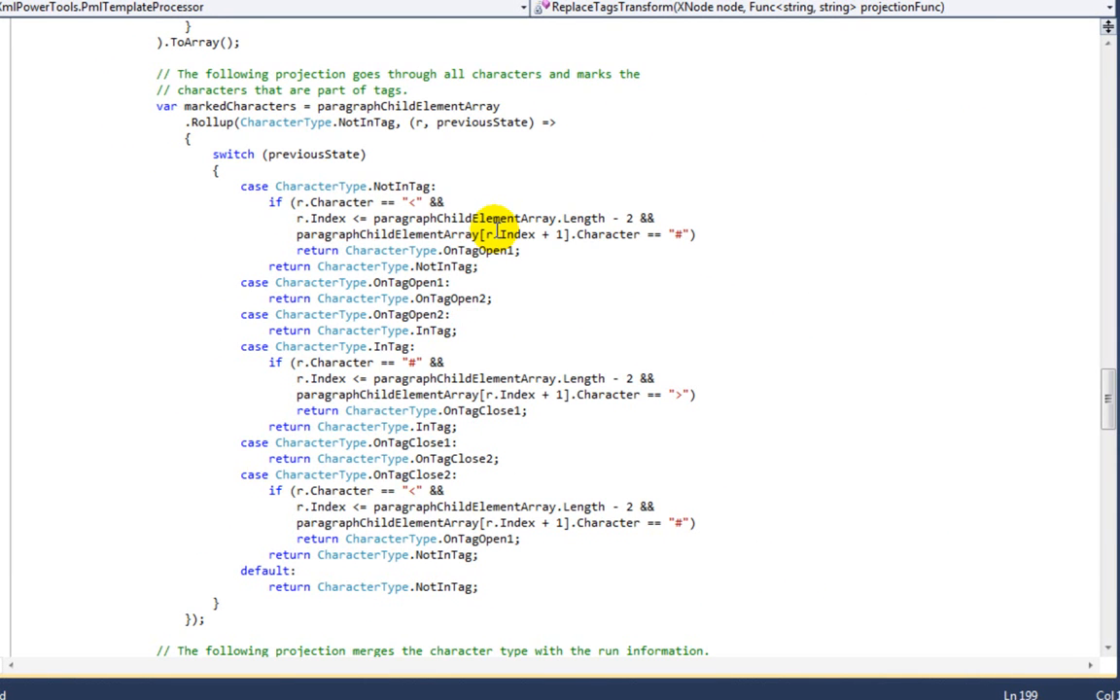
Scroll through the Rollup state machine and GroupAdjacent projections building newParagraph.
scroll(down, 3)
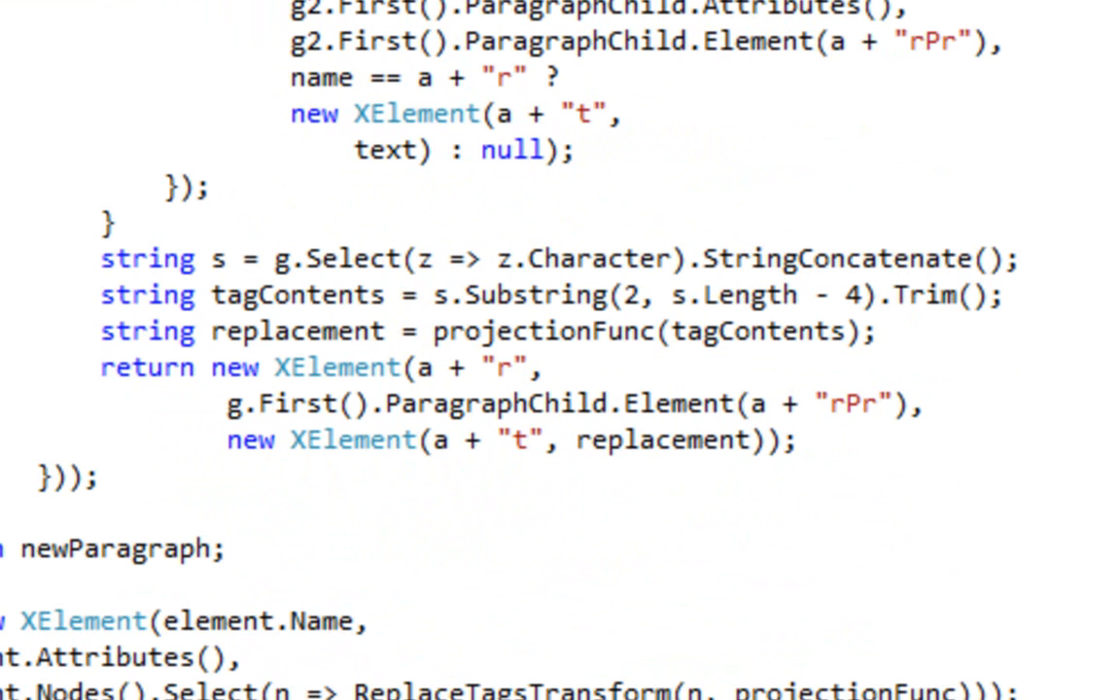
scroll(up, 3)
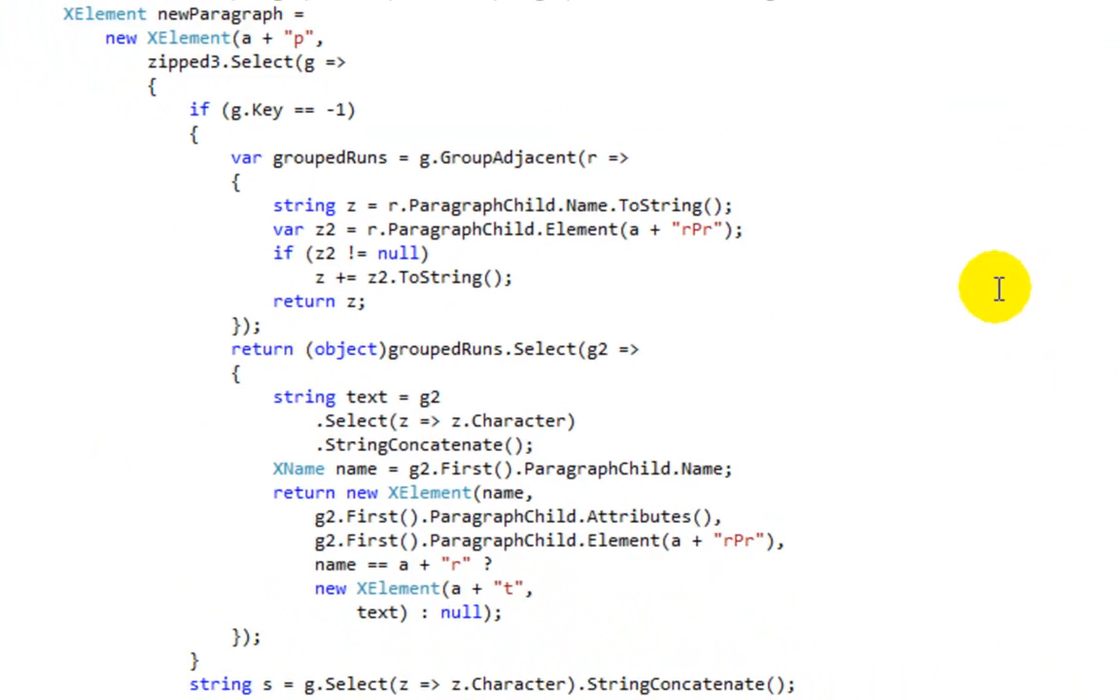
Scroll to the end of ReplaceTagsTransform before moving to the Extensions class.
scroll(down, 3)
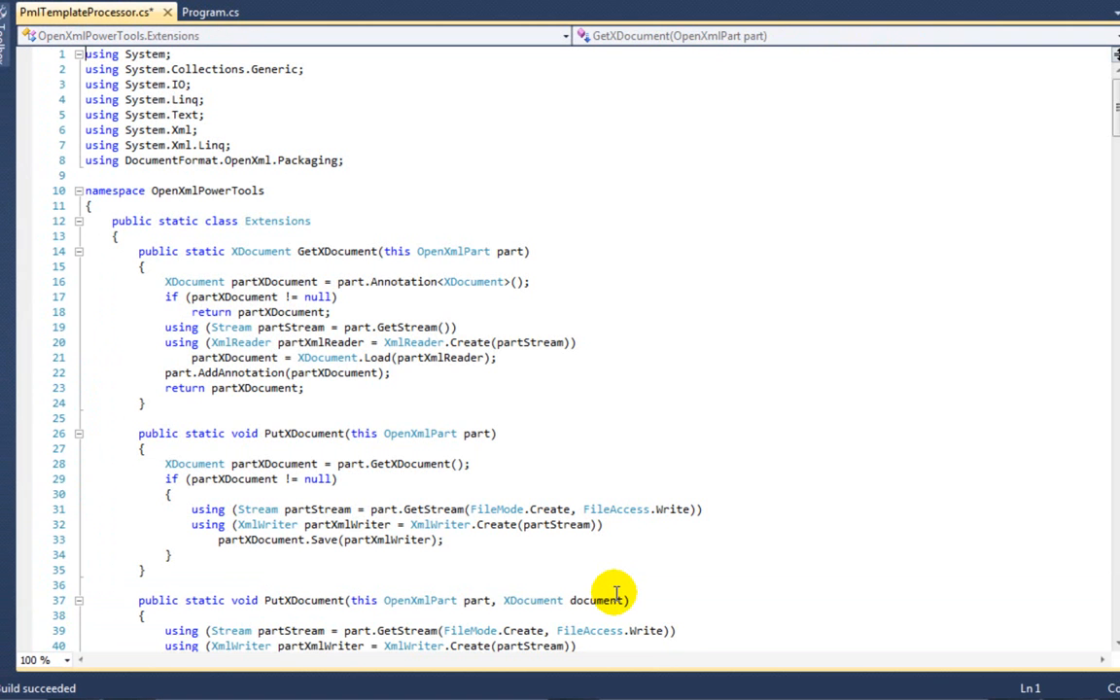
Scroll the Extensions class past ToStringAlignAttributes, StringConcatenate, Rollup and GroupAdjacent to SplitIntoSingleCharRuns.
scroll(down, 3)
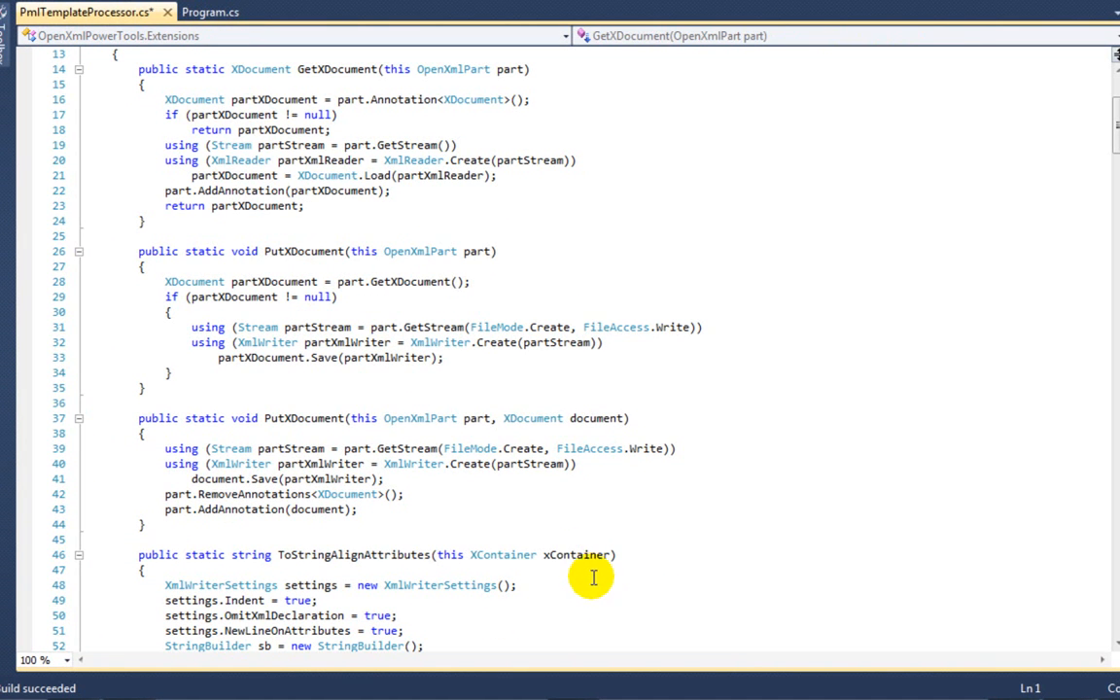
mouse_move(585, 525)
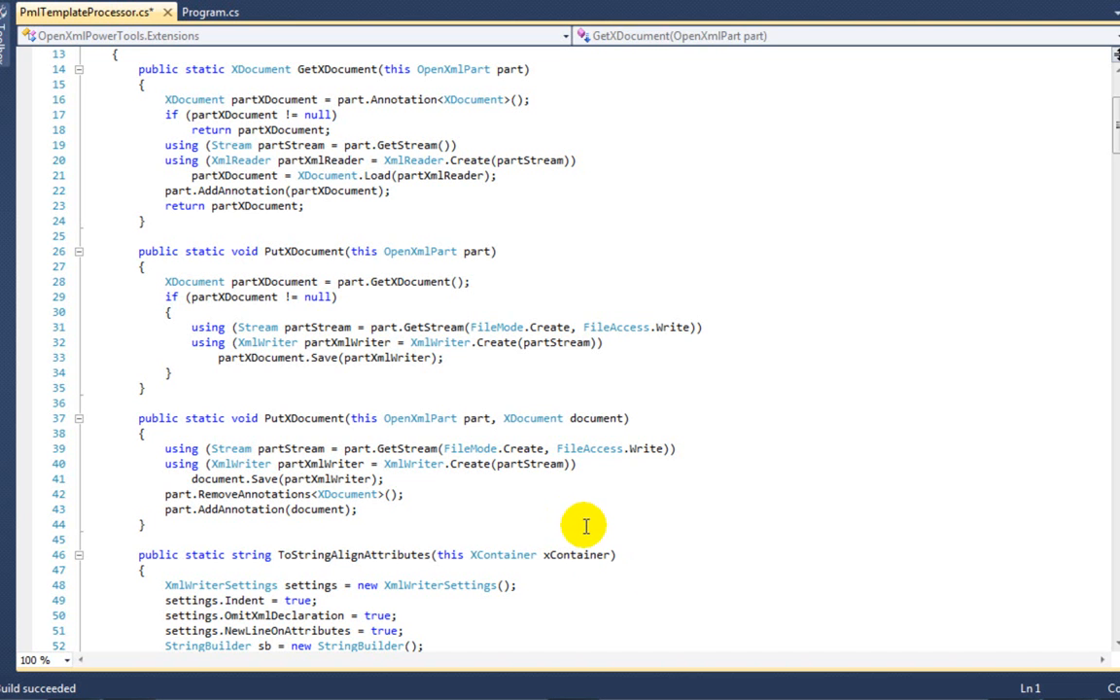
mouse_move(599, 537)
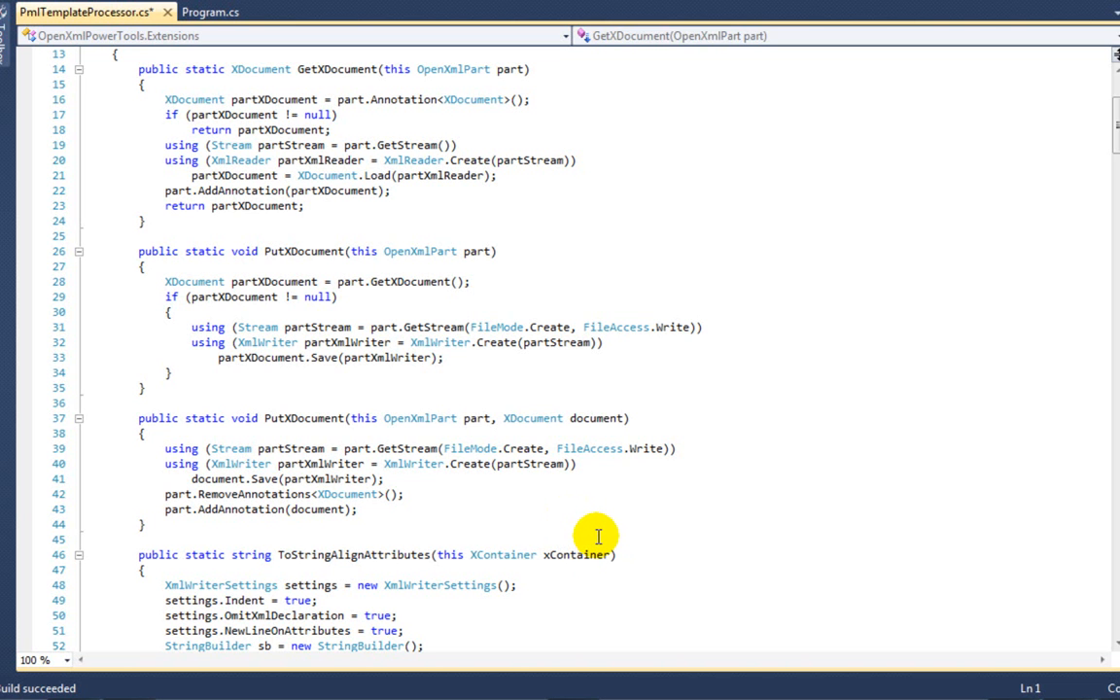
scroll(down, 3)
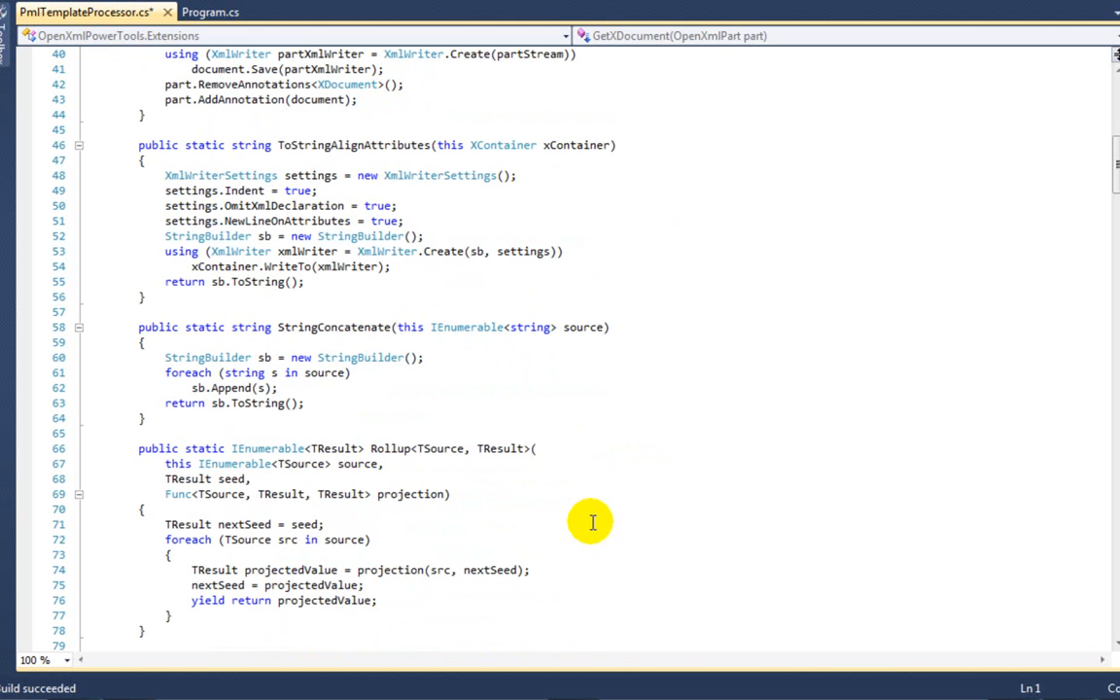
scroll(down, 3)
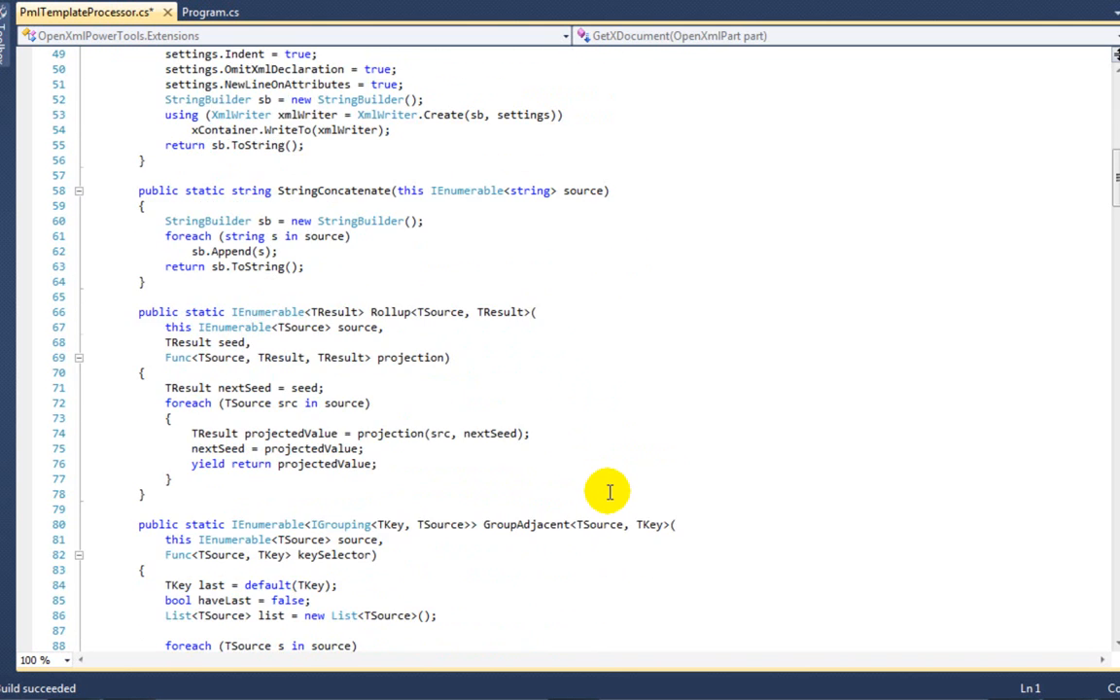
scroll(down, 3)
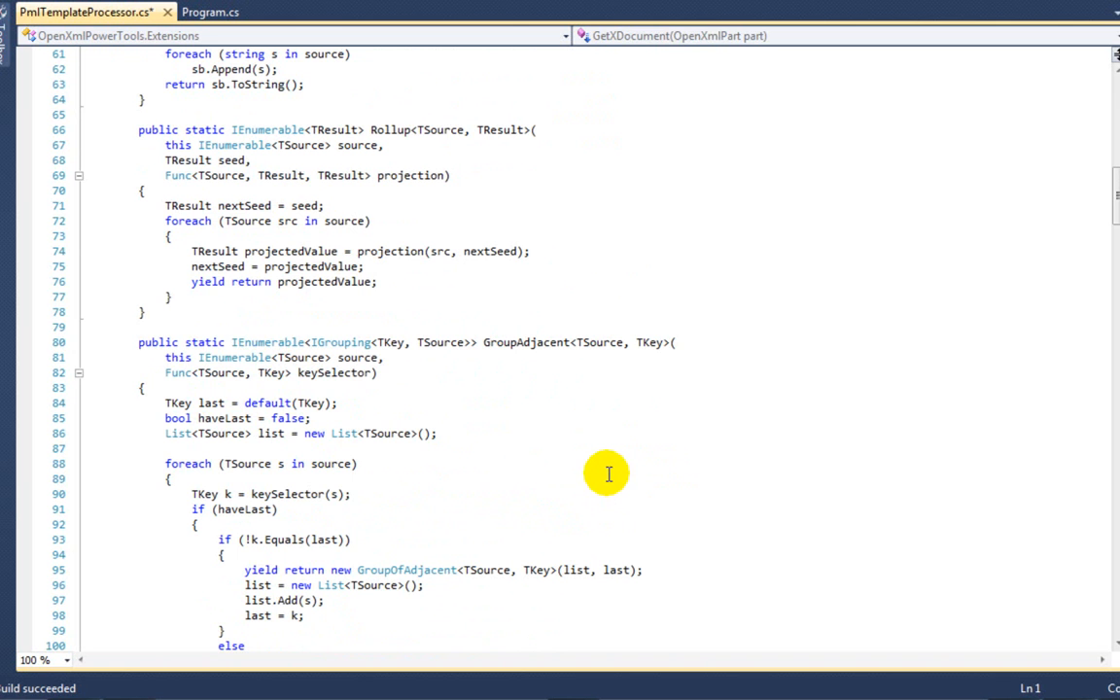
scroll(down, 3)
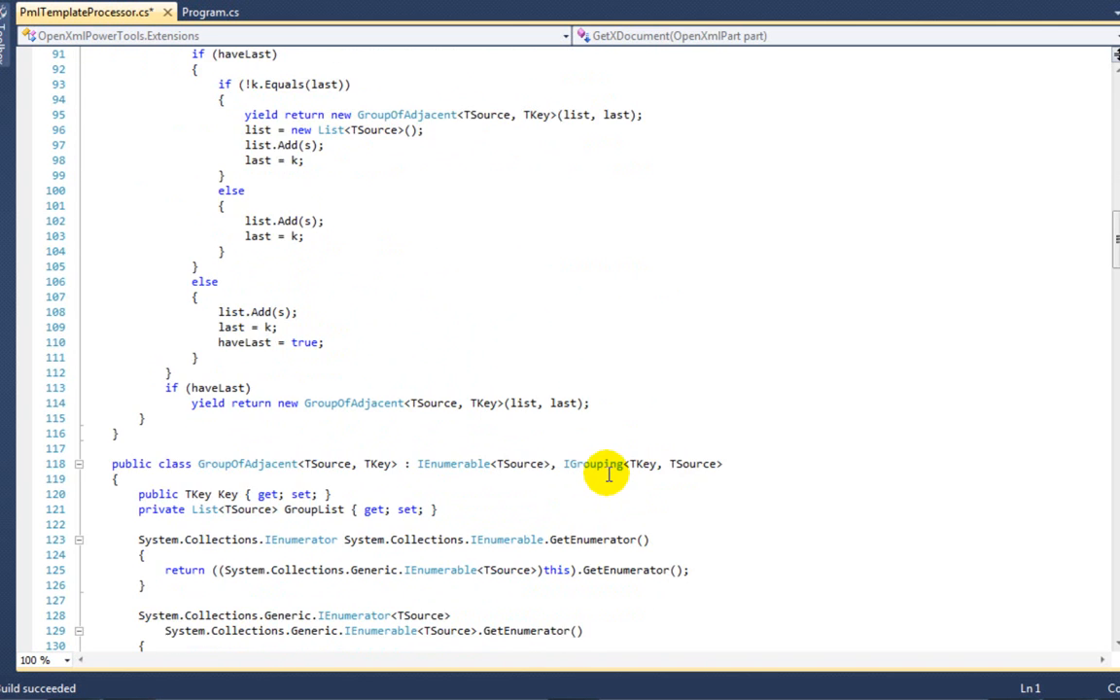
scroll(down, 3)
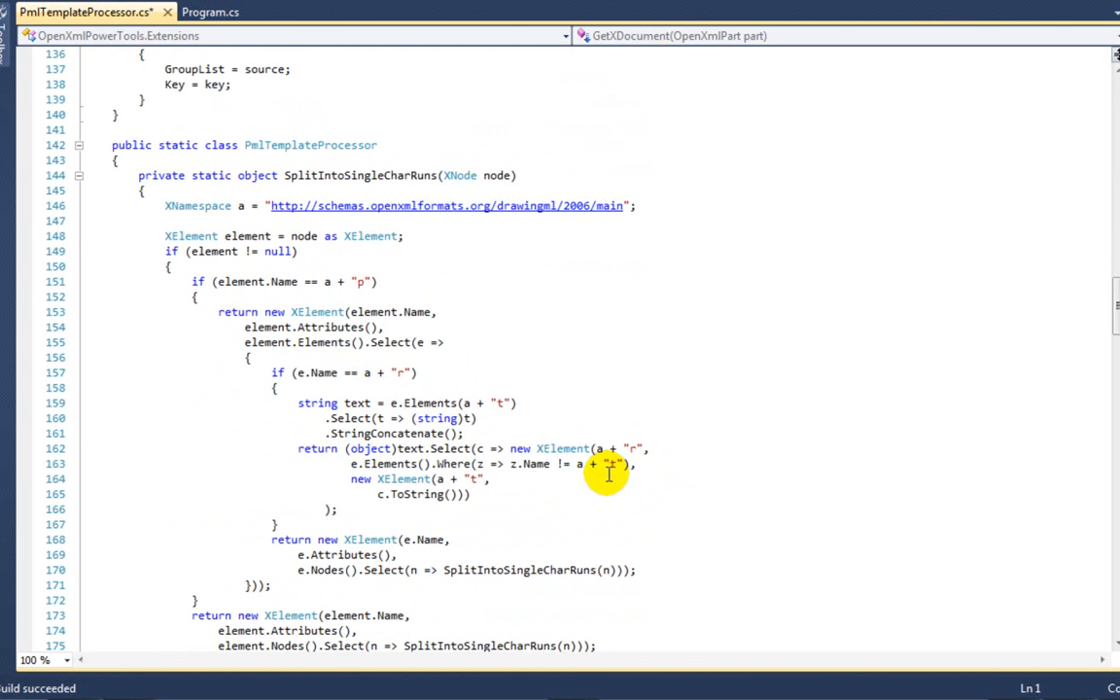